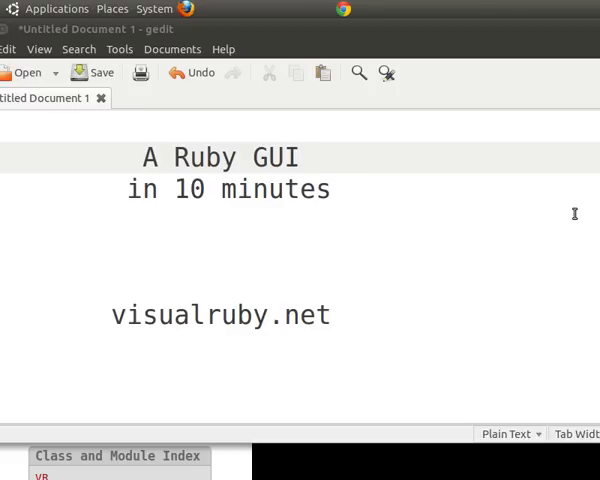
mouse_move(396, 308)
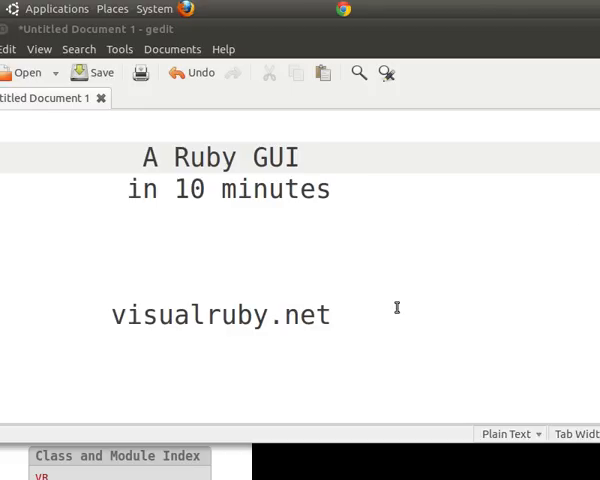
mouse_move(388, 314)
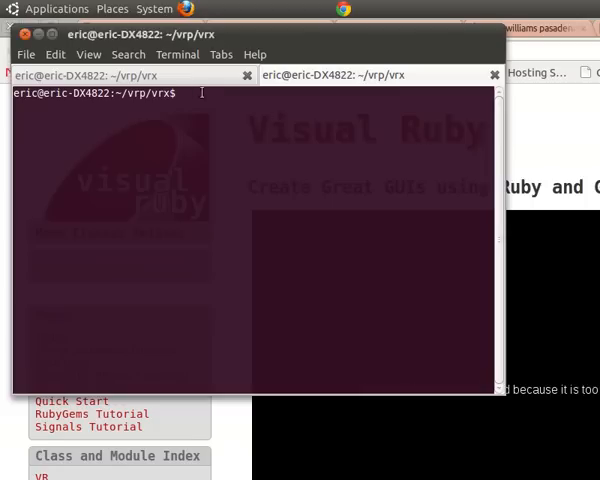
- Launch Visual Ruby from the terminal with the vr command
text(vr)
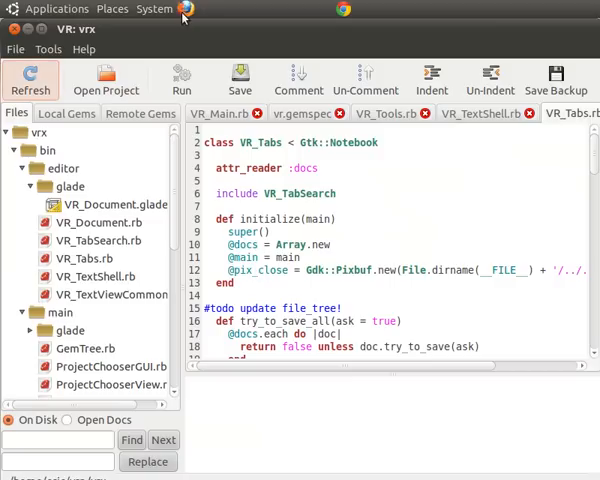
mouse_move(106, 79)
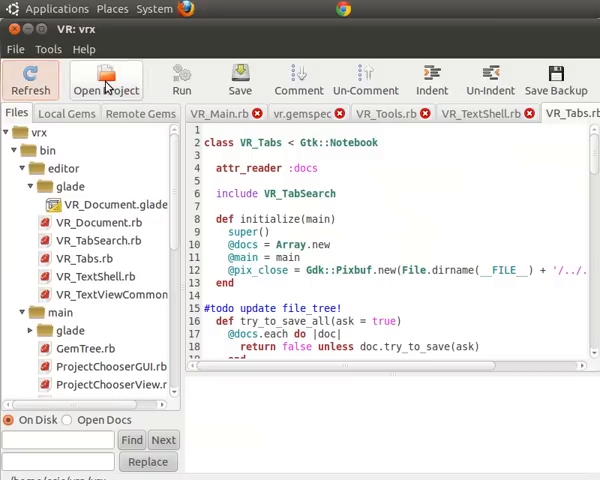
- In the Open Project chooser, create an empty coinflip folder under vrp
click(105, 77)
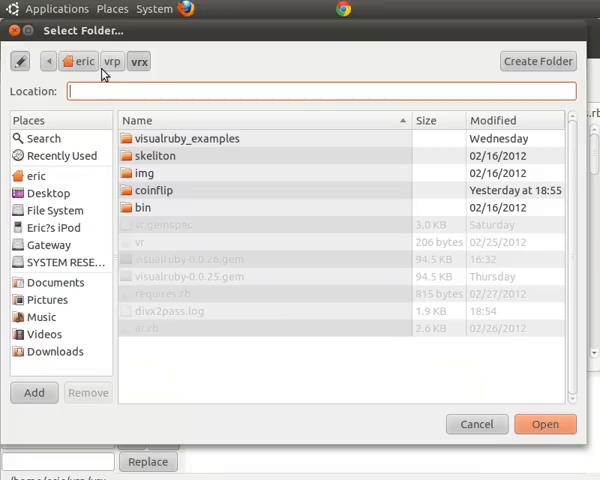
click(138, 61)
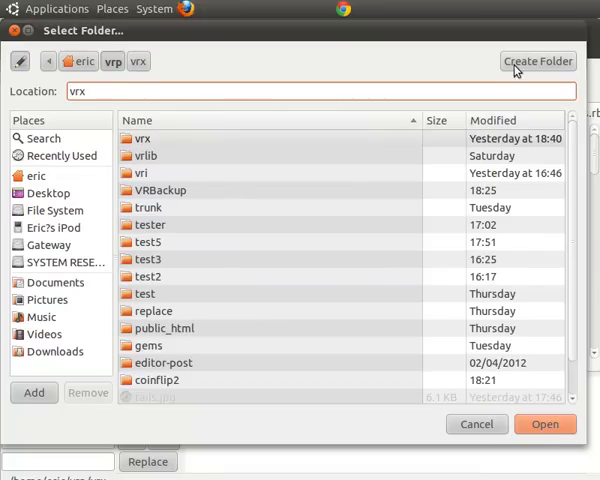
click(540, 61)
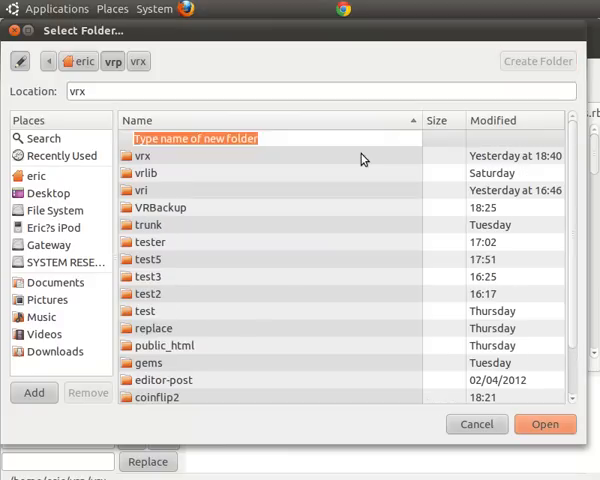
text(coinfl)
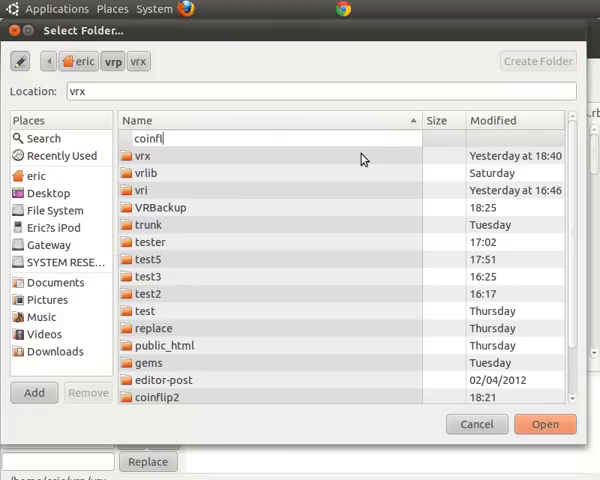
text(ip)
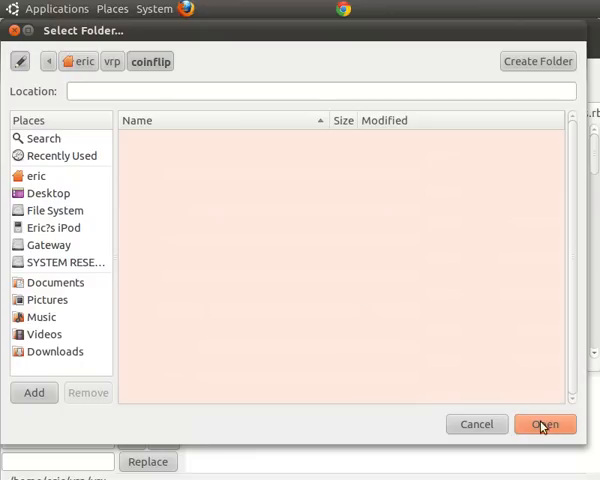
mouse_move(220, 189)
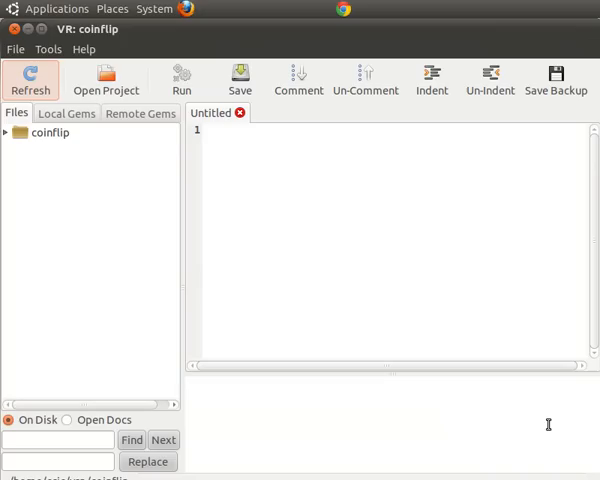
mouse_move(6, 140)
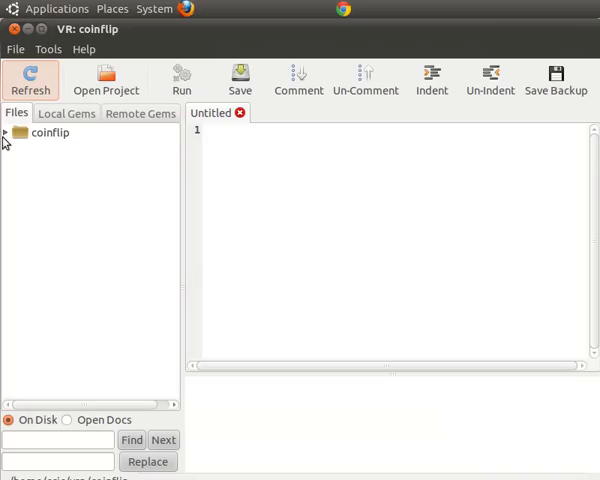
- Expand the coinflip and glade folders, then run the starter app's Hello World window
click(10, 133)
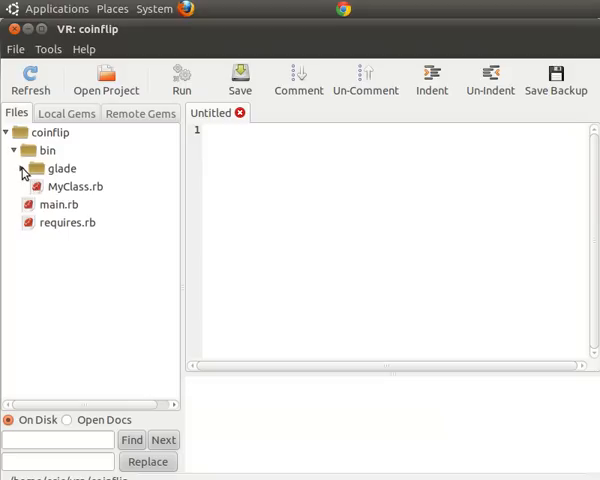
click(32, 168)
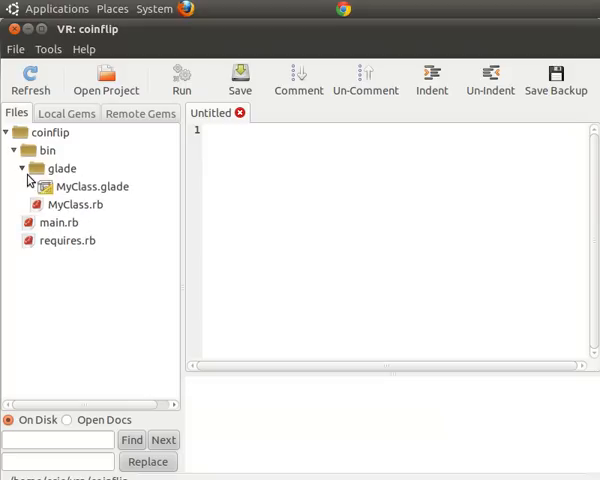
mouse_move(55, 245)
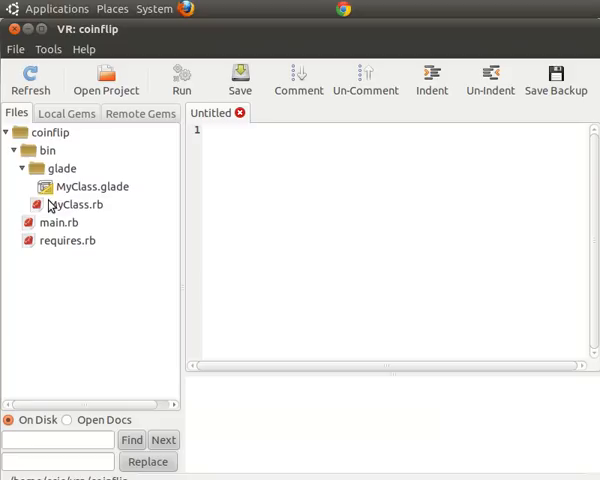
mouse_move(81, 252)
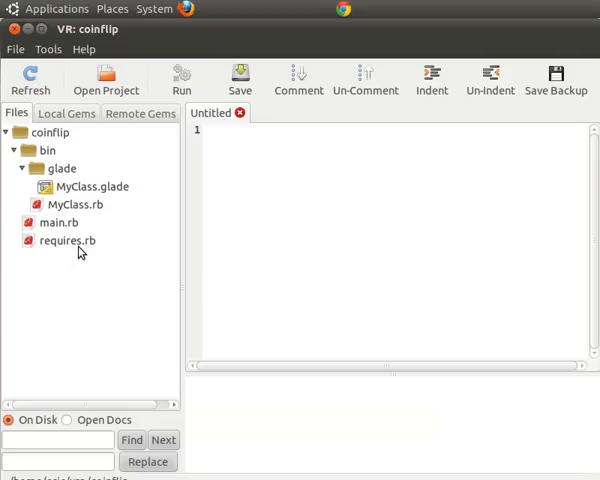
mouse_move(76, 190)
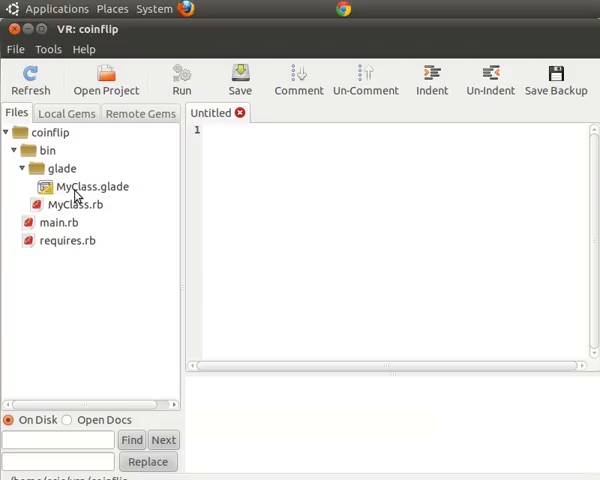
click(181, 78)
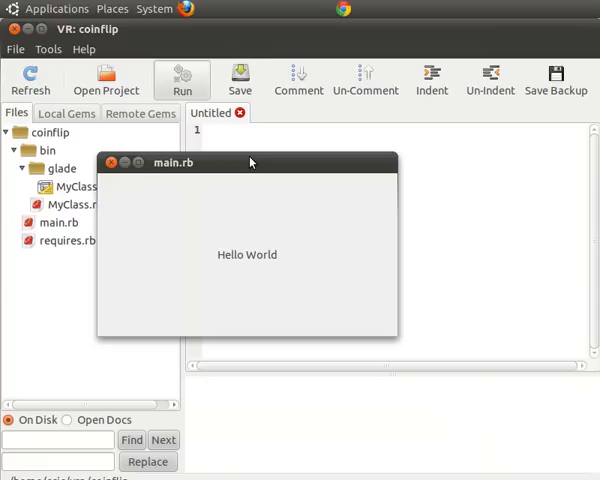
mouse_move(106, 163)
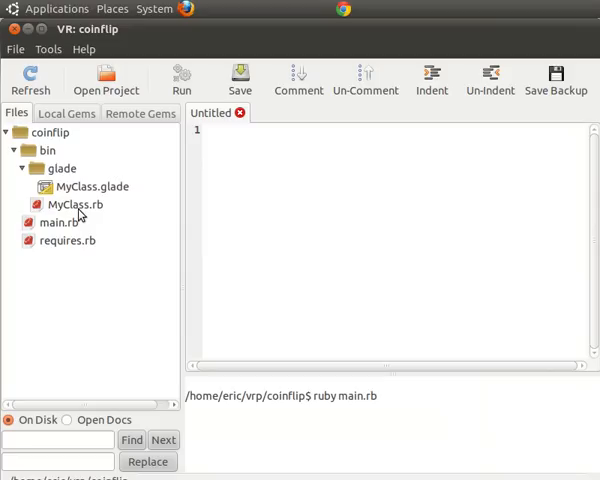
mouse_move(67, 207)
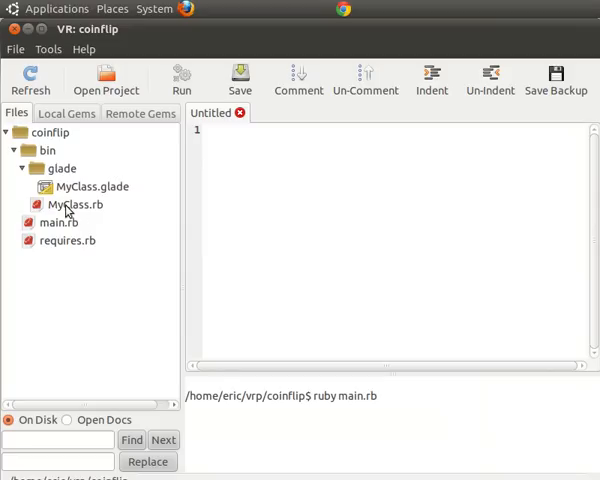
- Close the Hello World window and right-click MyClass.rb in the Files tree
right_click(76, 204)
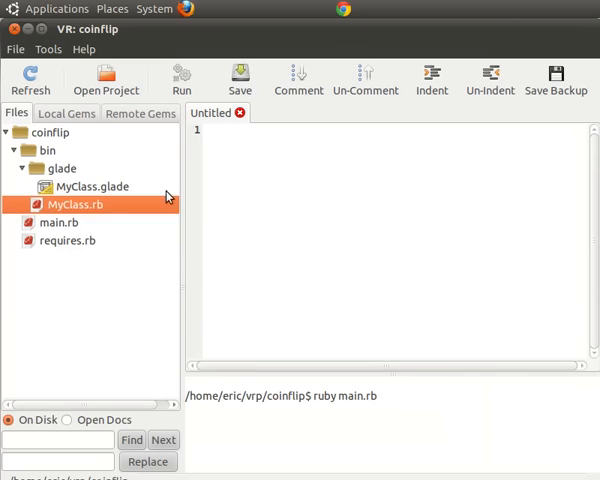
- Open MyClass.glade and add a one-item horizontal box holding a three-row vertical box
double_click(94, 187)
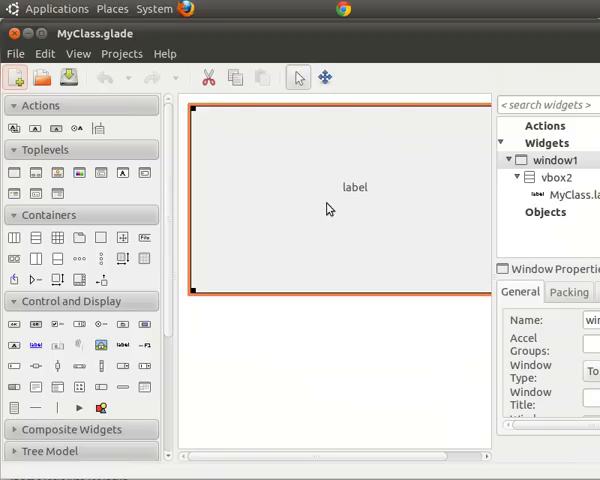
mouse_move(547, 338)
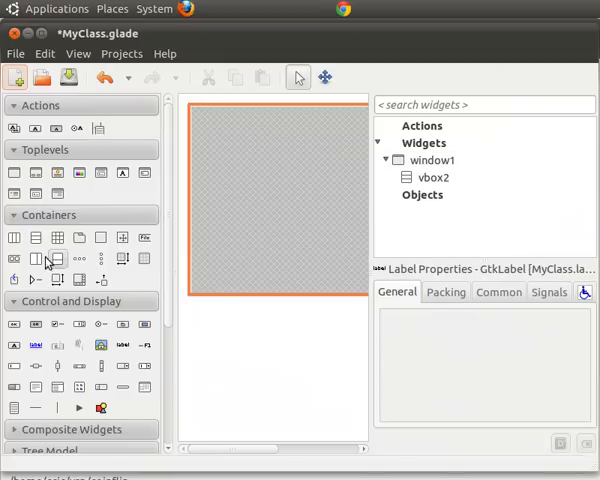
click(14, 237)
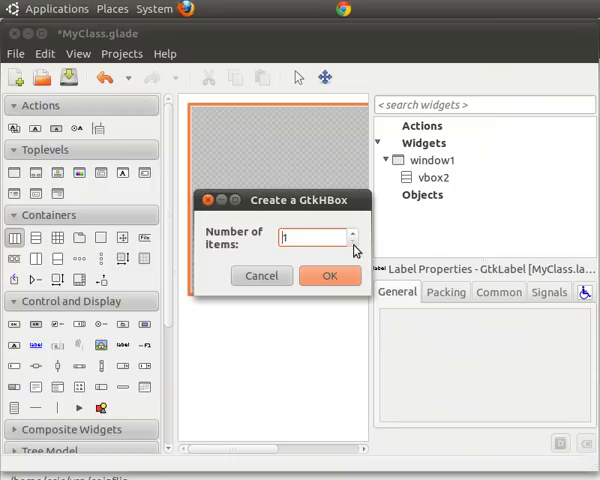
click(330, 275)
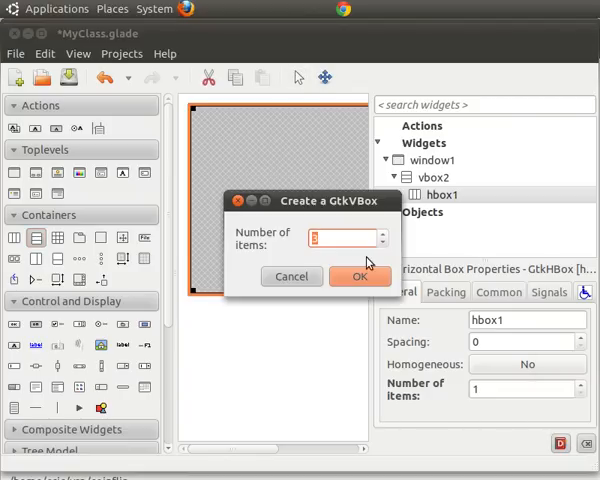
click(359, 276)
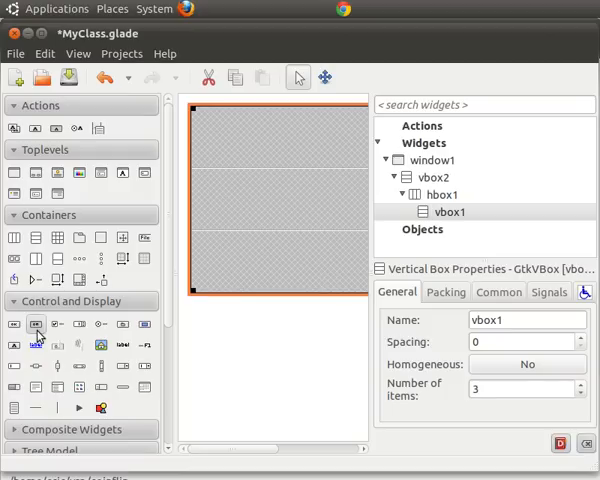
mouse_move(40, 301)
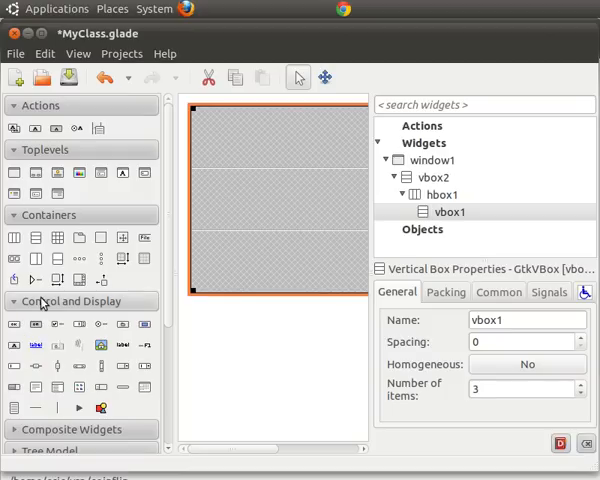
mouse_move(79, 262)
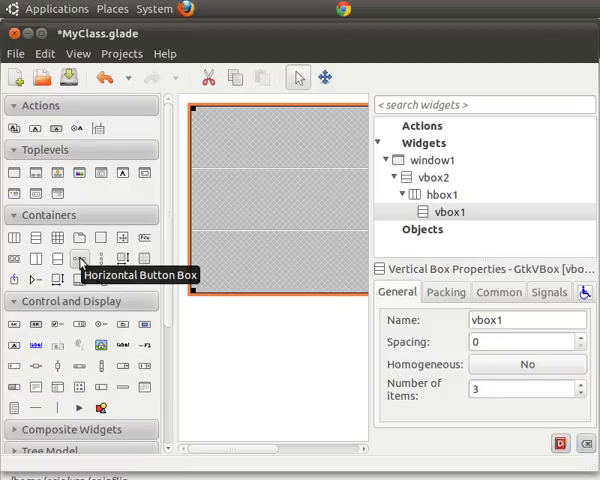
- Add a one-button horizontal button box and a text entry, entry1, to the vertical box
click(79, 259)
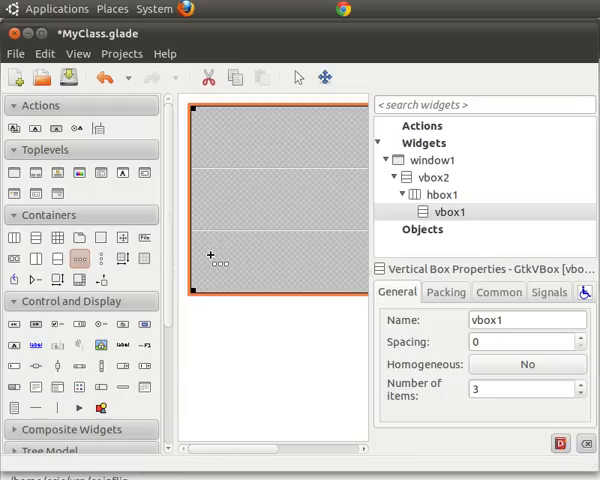
mouse_move(242, 258)
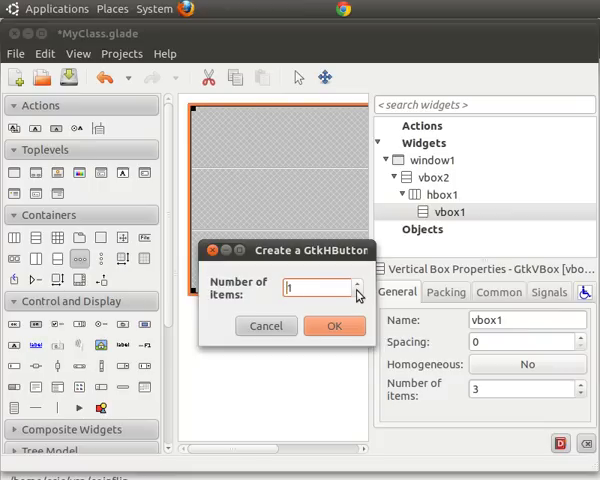
click(335, 326)
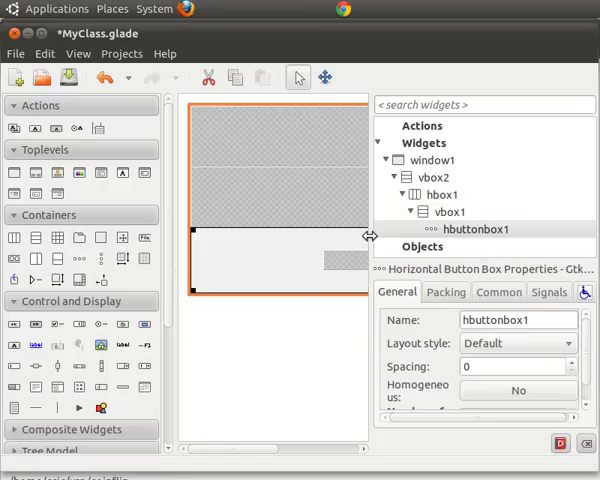
mouse_move(358, 270)
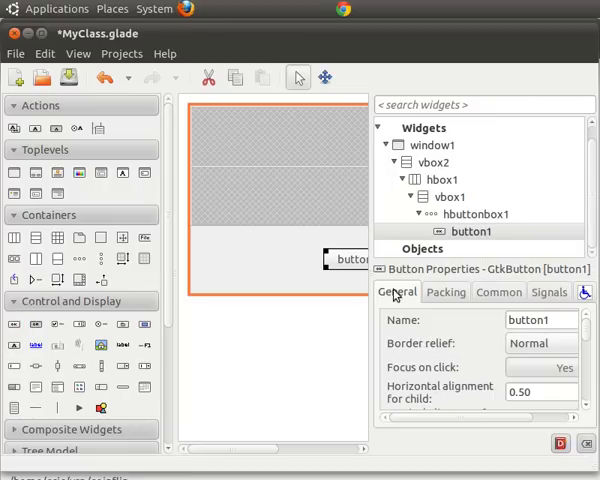
click(540, 320)
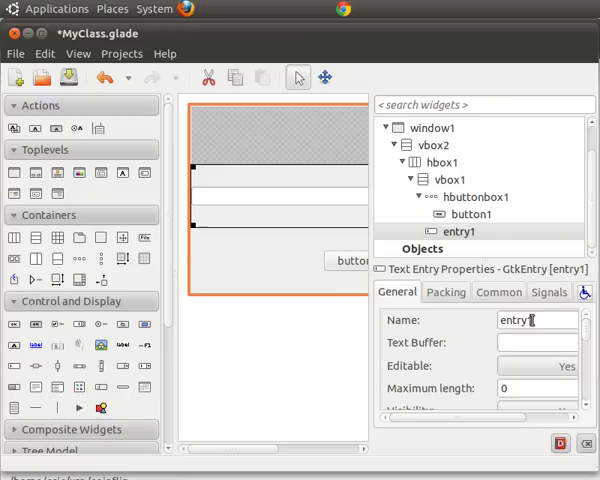
mouse_move(99, 346)
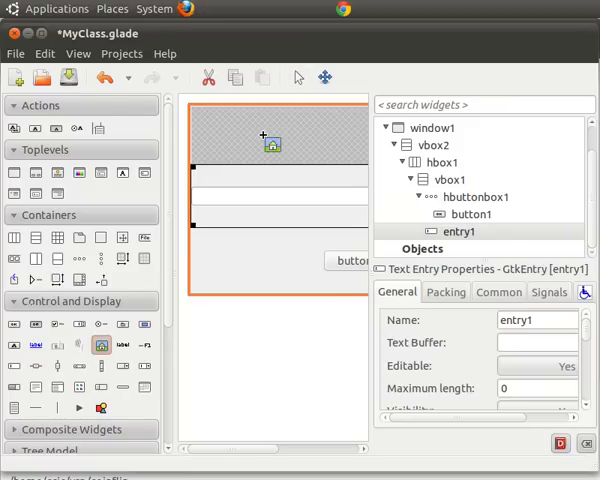
- Place image1 in the top slot, then select entry1, hbuttonbox1 and button1
click(272, 143)
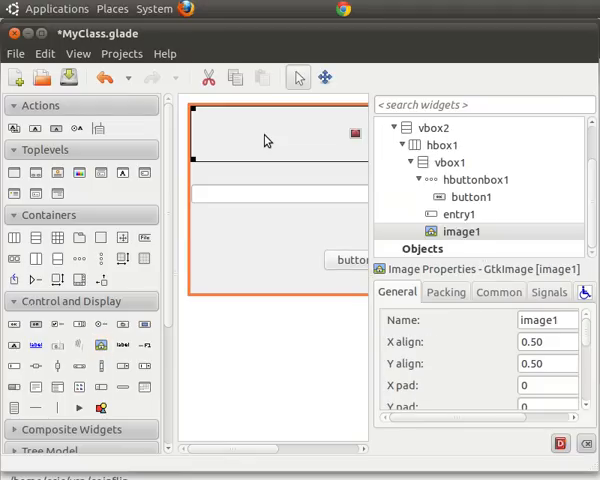
mouse_move(510, 322)
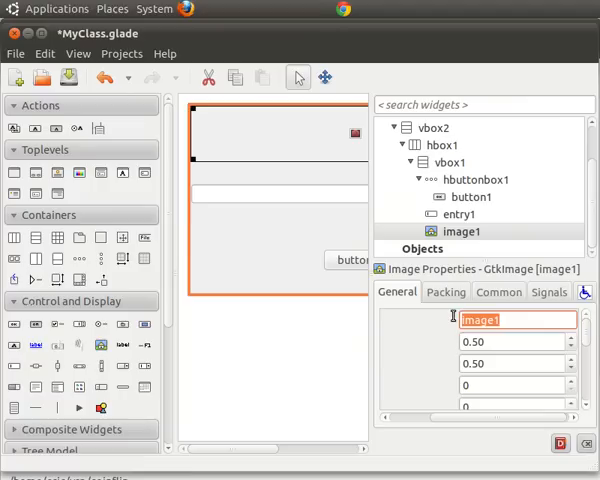
click(460, 214)
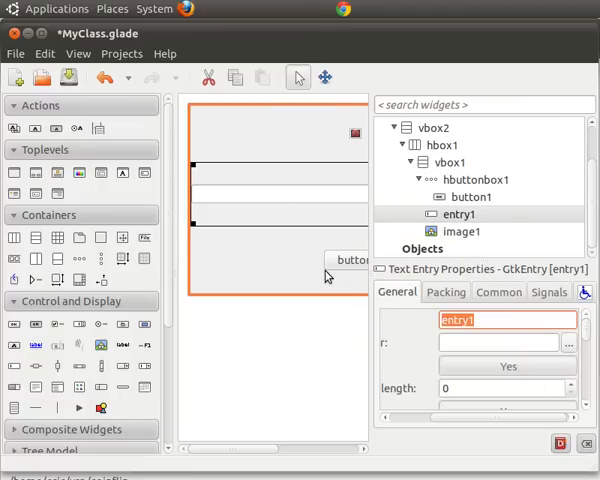
click(477, 187)
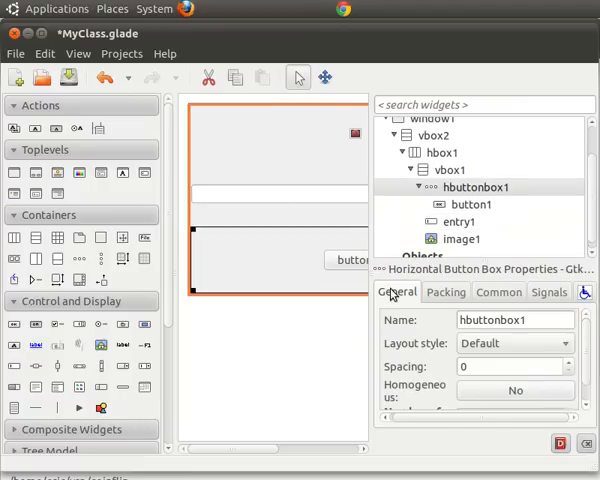
click(470, 204)
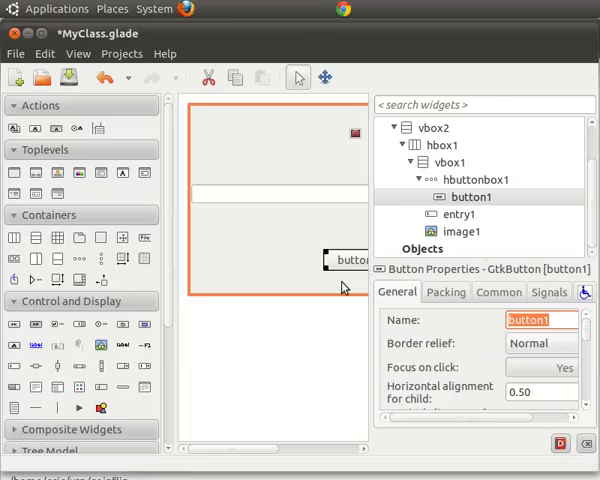
mouse_move(344, 245)
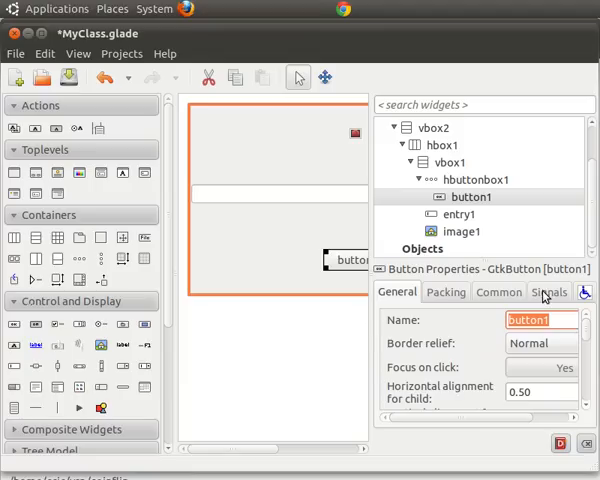
- Show button1's signals and pick the clicked signal's handler cell
click(549, 291)
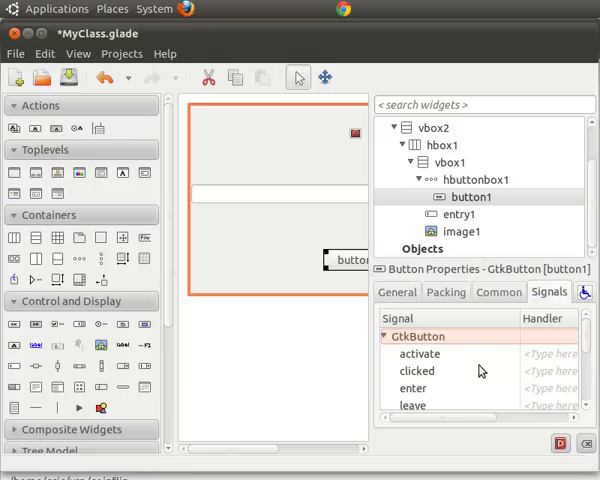
mouse_move(433, 373)
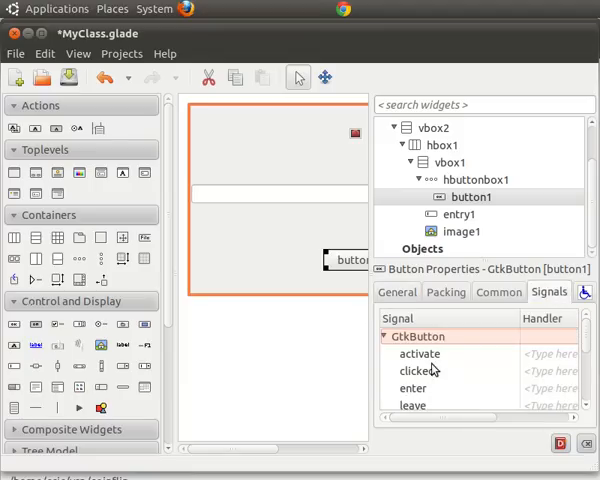
click(420, 371)
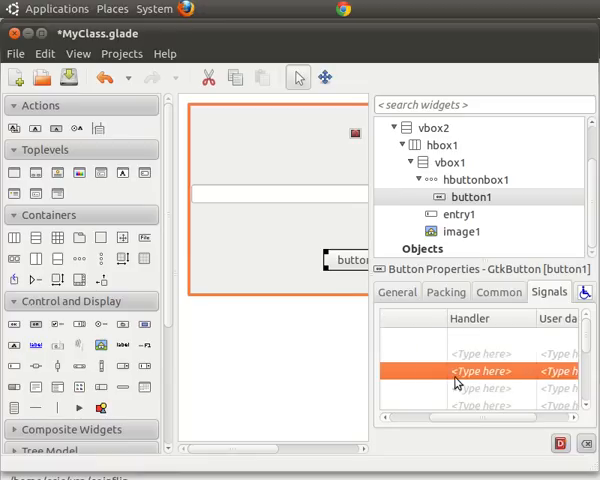
mouse_move(457, 402)
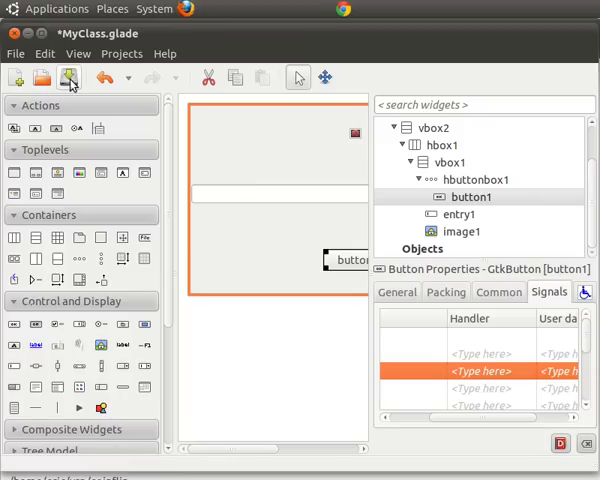
- Save MyClass.glade, open MyClass.rb in Visual Ruby, and return to Glade
click(69, 77)
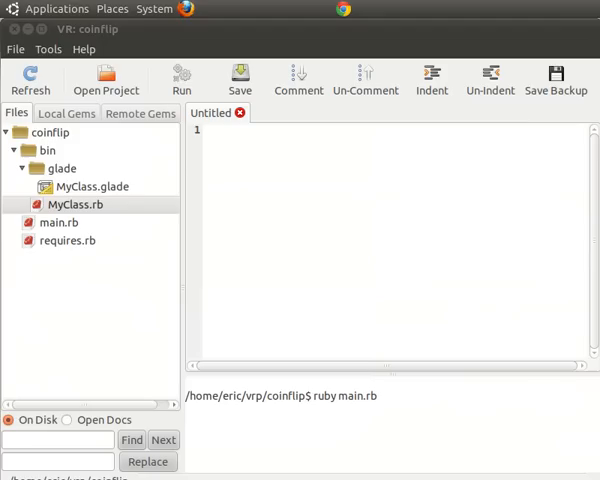
mouse_move(174, 283)
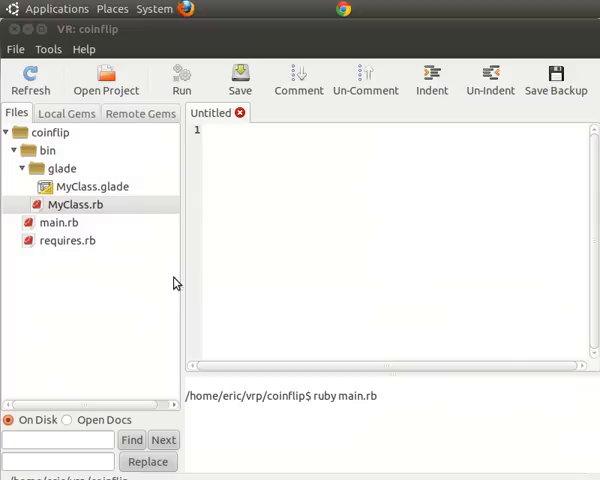
double_click(73, 204)
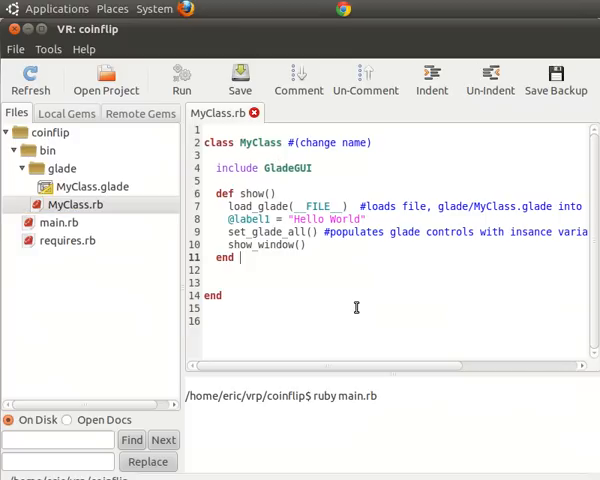
key(Return)
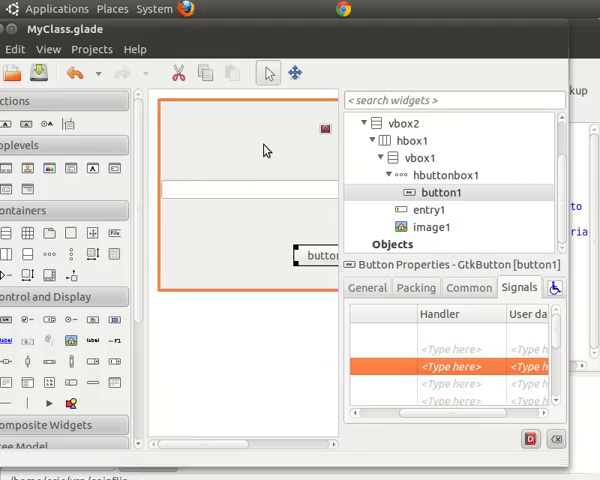
- Type 'def button1__clicked(*argv)' on line 13 of MyClass.rb
click(366, 287)
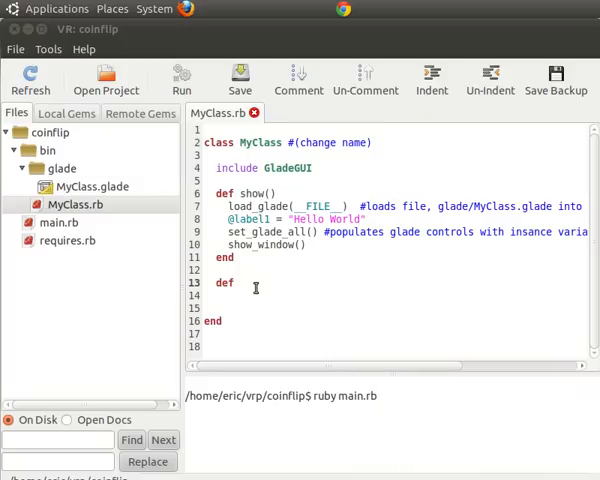
mouse_move(248, 282)
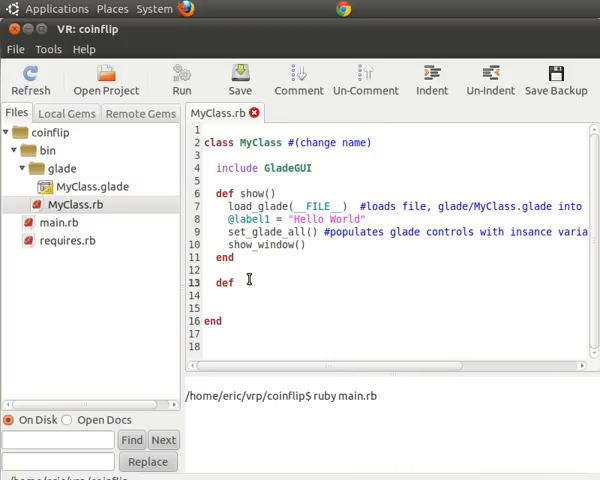
text(butt)
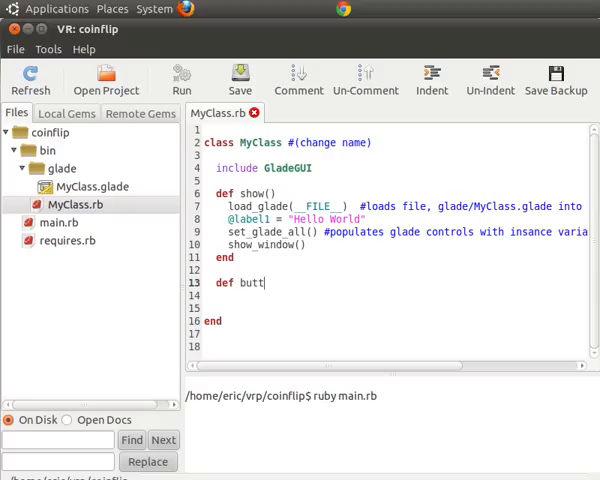
text(on1__)
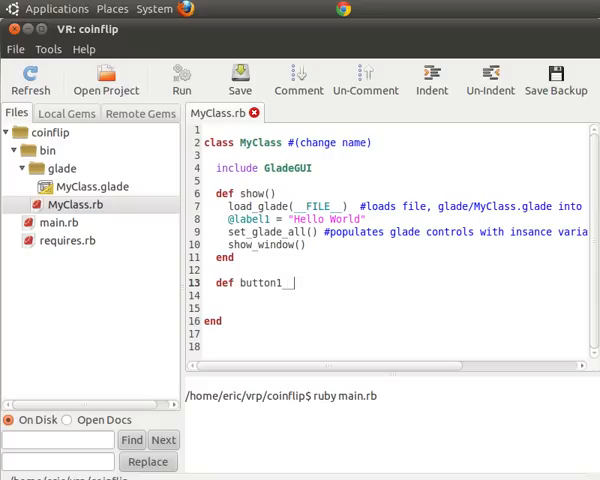
text(clicked)
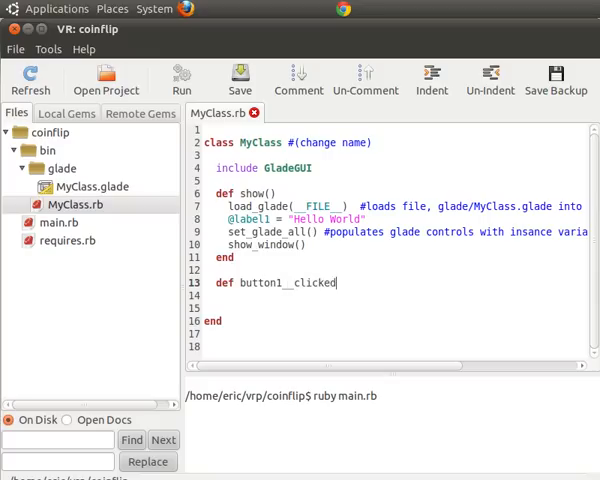
text((*)
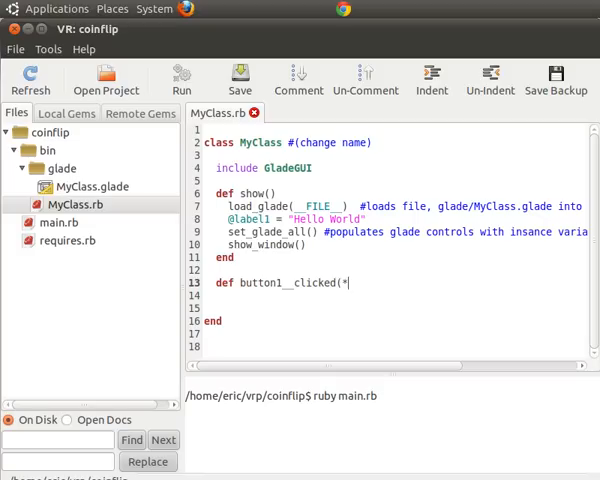
text(argv)
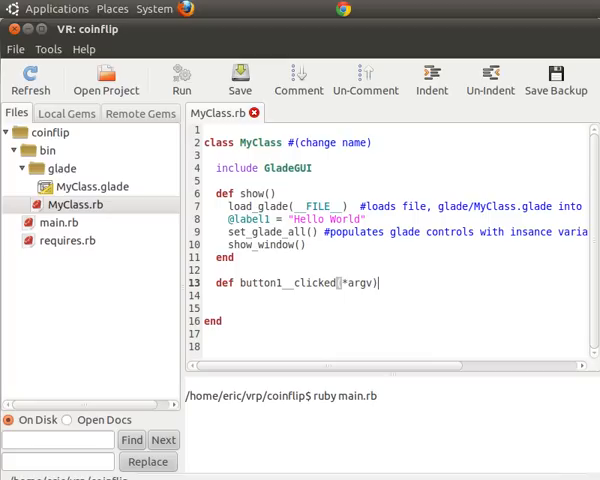
mouse_move(283, 291)
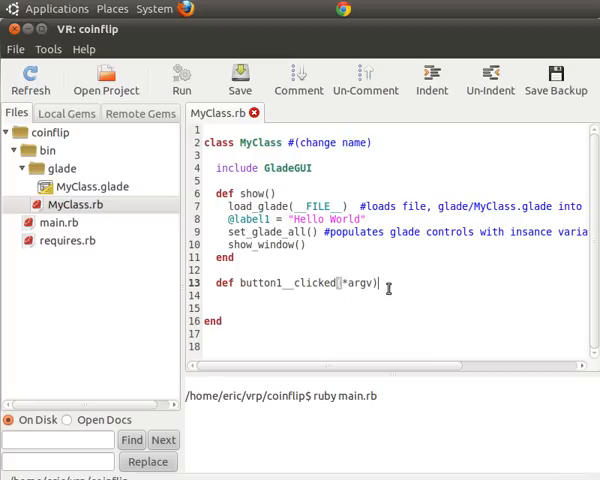
key(Return)
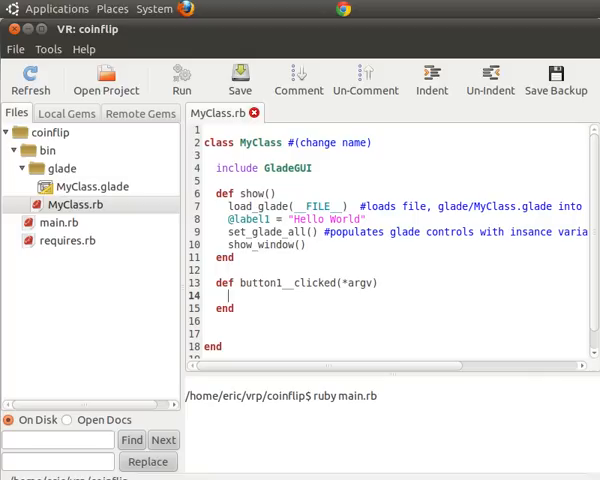
text(@builde)
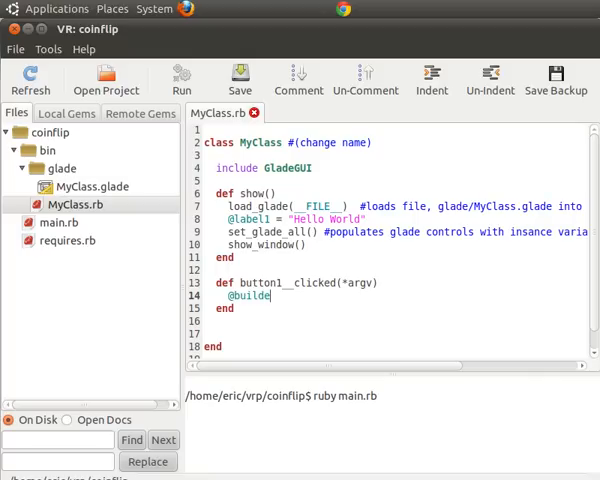
text(r)
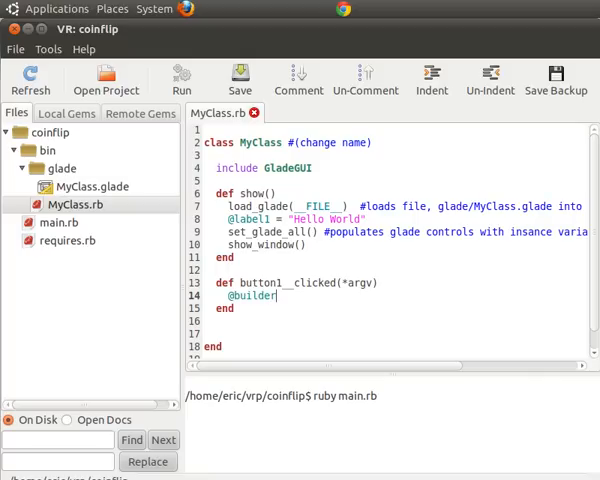
text([")
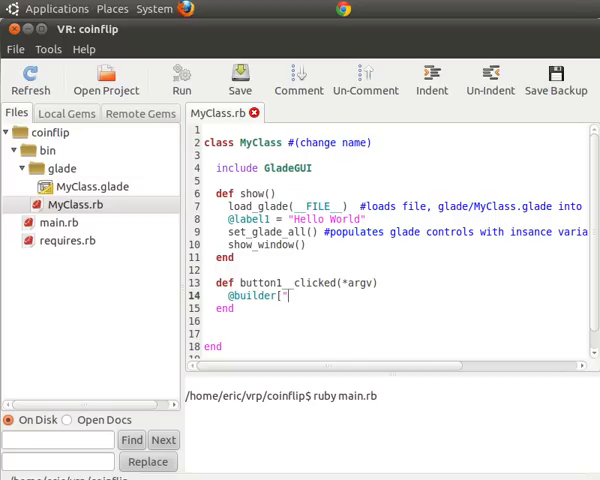
text(ent)
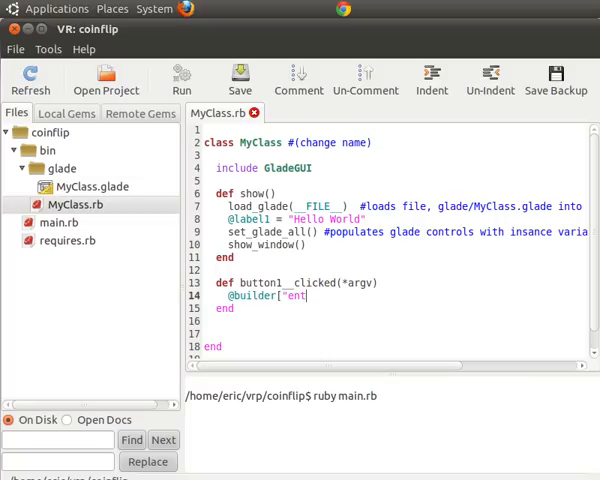
text(ry1)
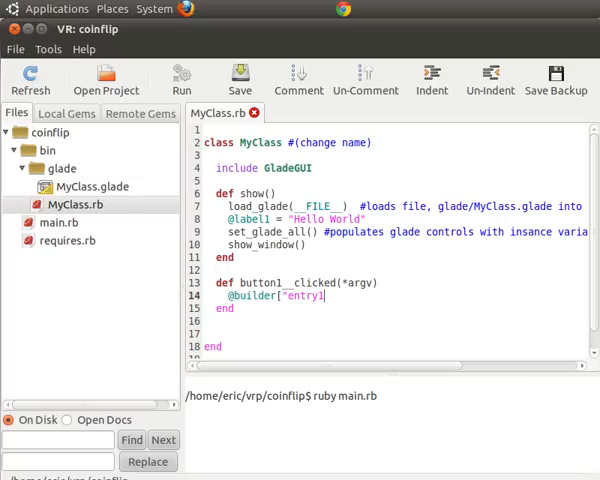
text(].)
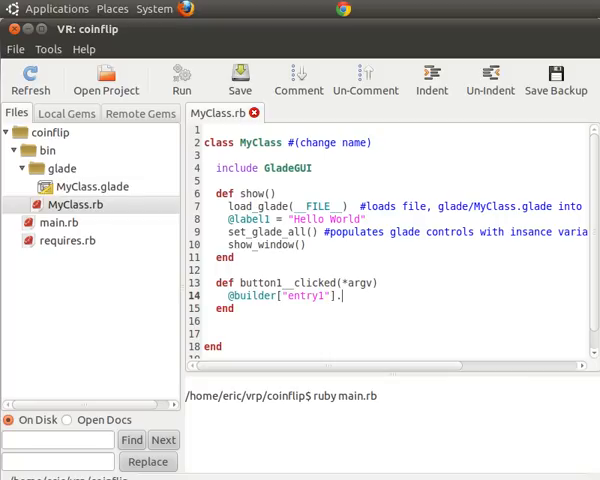
text(text)
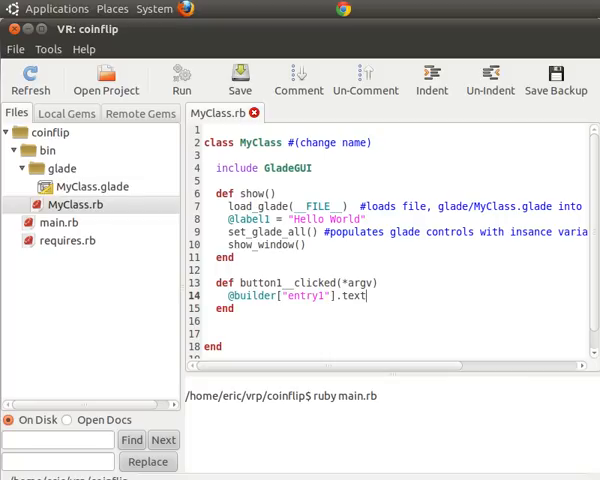
text(= ran)
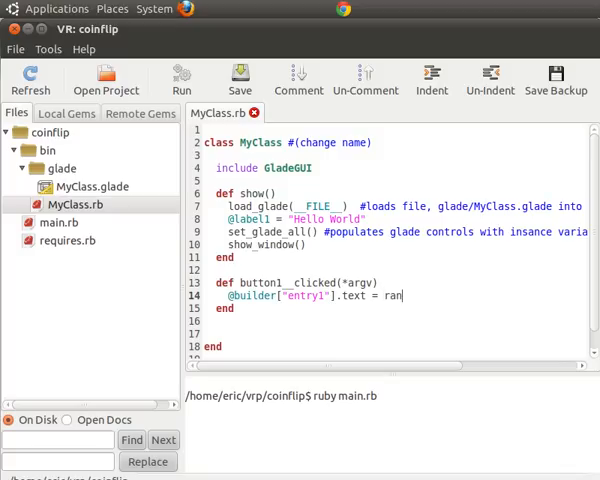
text((2).to_s)
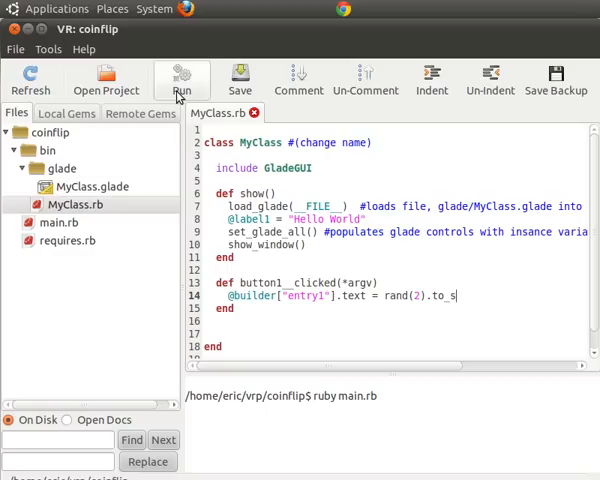
- Run the coinflip app and flip the coin several times, ending with 0 shown
click(178, 84)
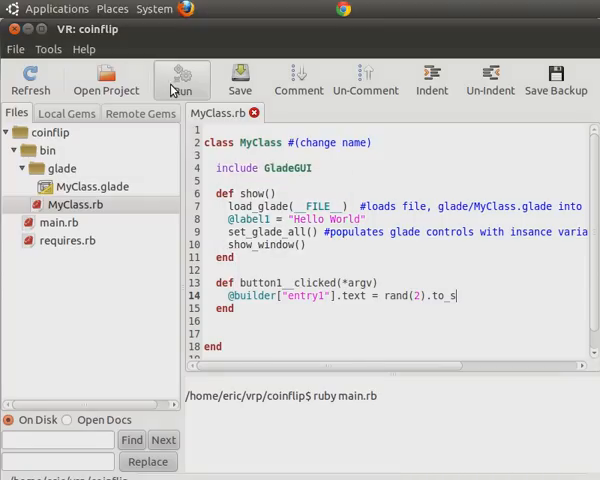
click(182, 79)
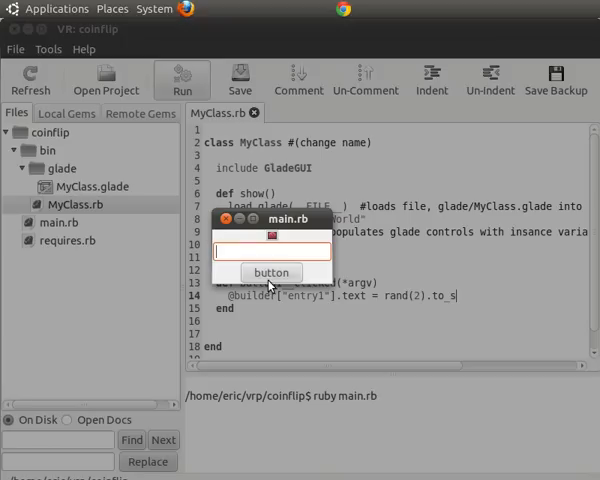
mouse_move(390, 298)
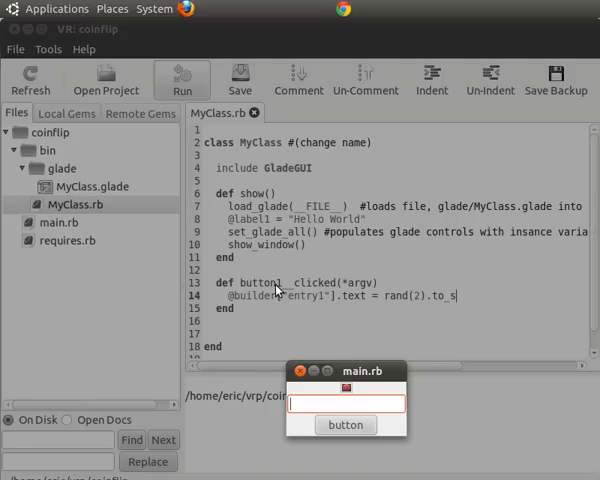
mouse_move(352, 305)
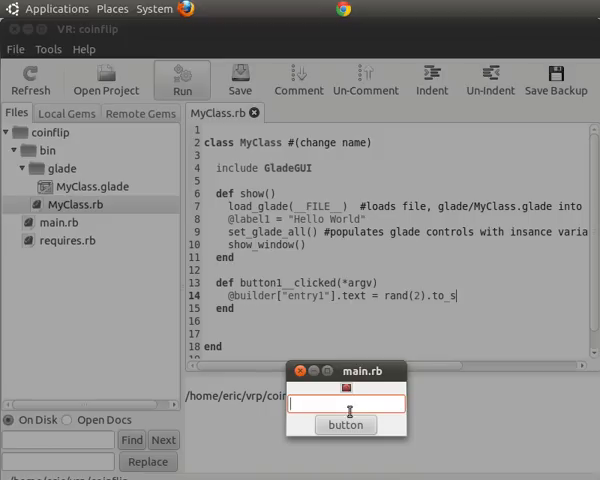
click(345, 425)
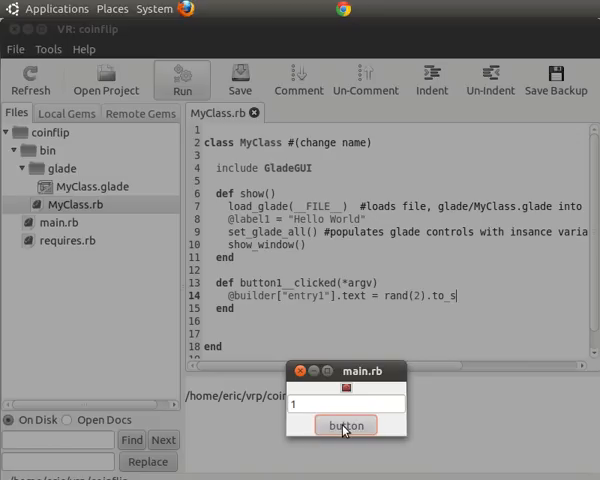
click(345, 424)
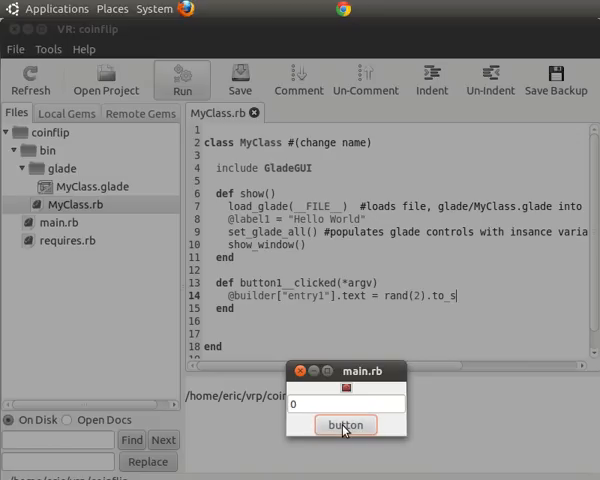
click(345, 424)
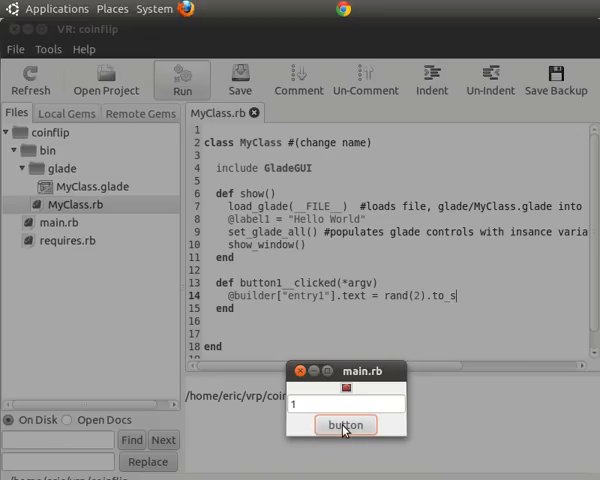
click(345, 423)
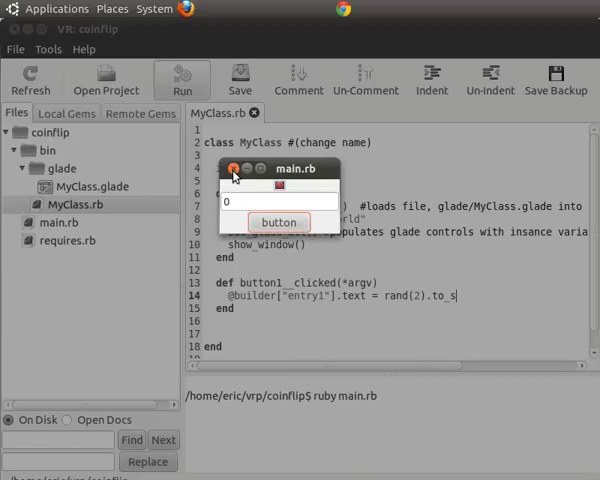
- Close the running app and increase the packing padding of hbox1 and vbox1
click(231, 170)
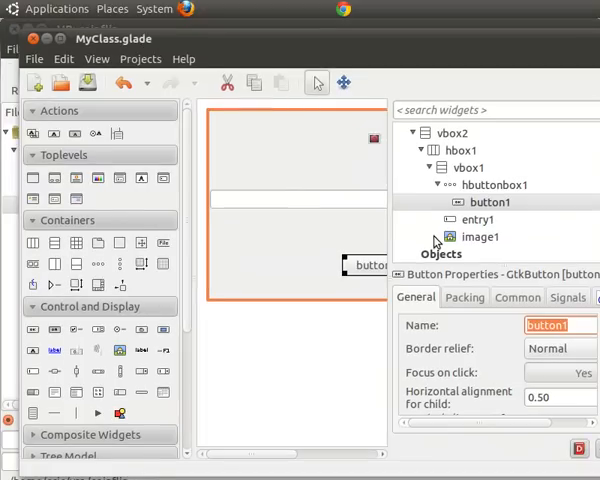
click(453, 132)
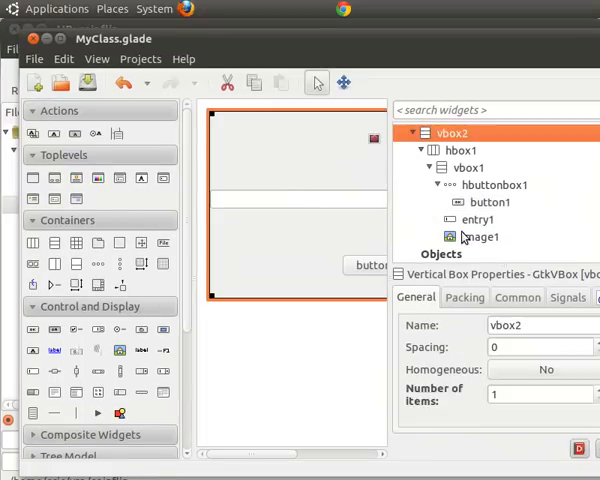
click(464, 297)
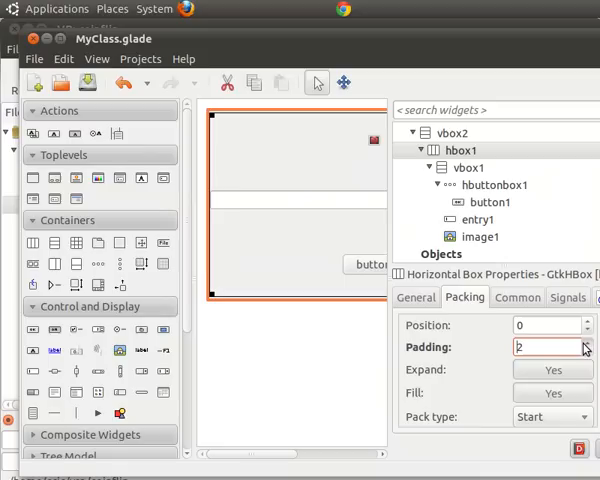
click(585, 342)
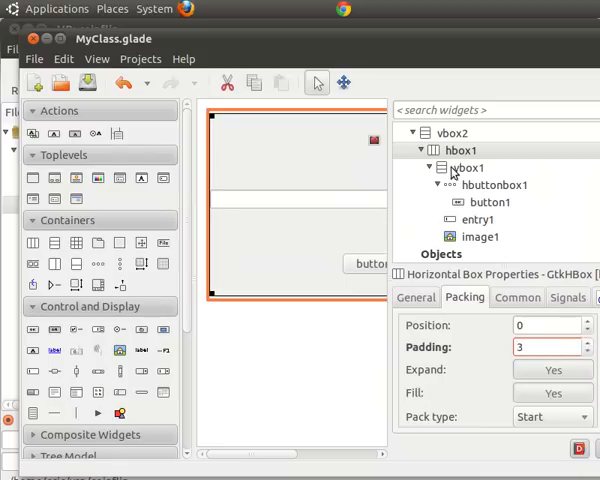
click(470, 167)
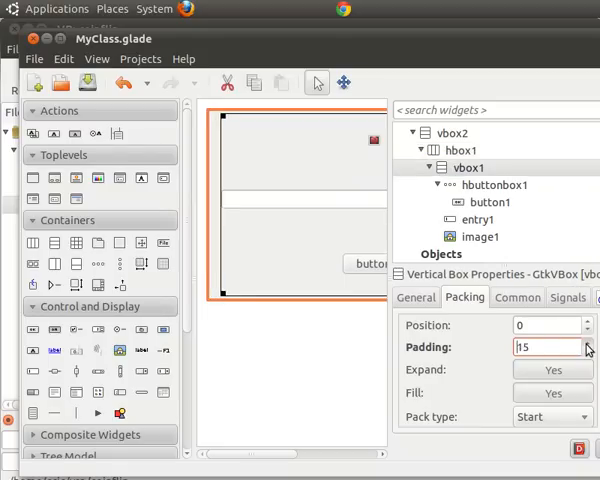
click(496, 192)
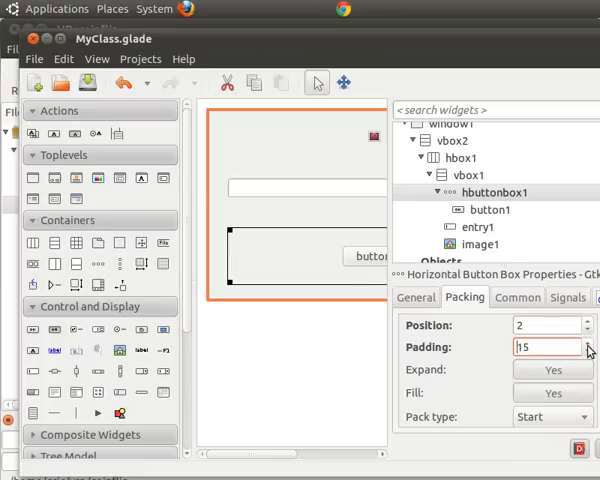
- Set entry1's padding to 12, then select image1 to check its packing
click(587, 342)
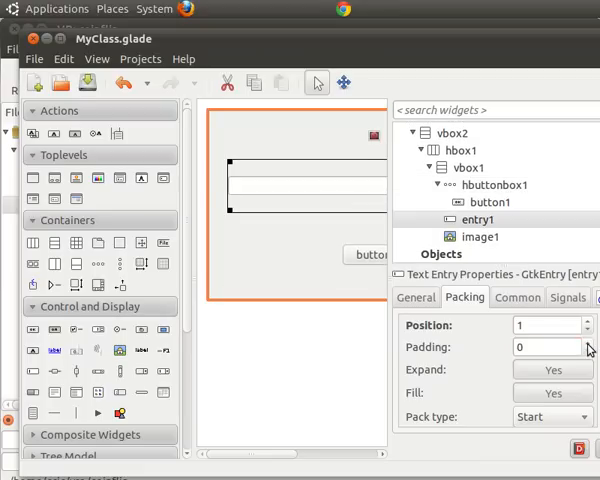
text(12)
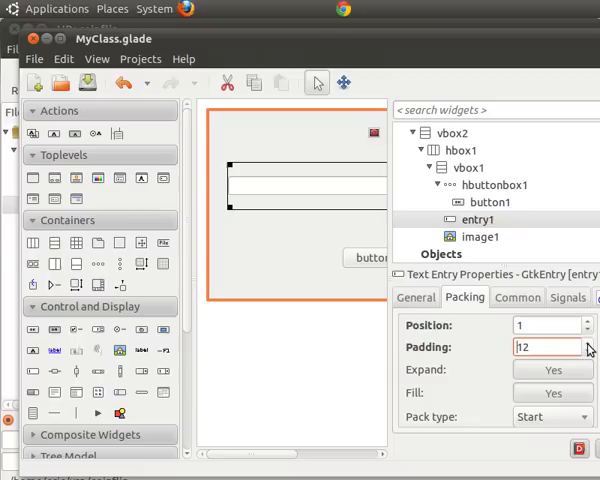
click(481, 236)
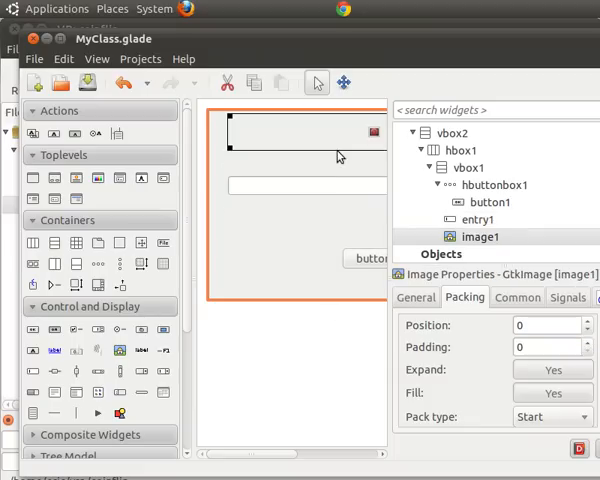
click(543, 347)
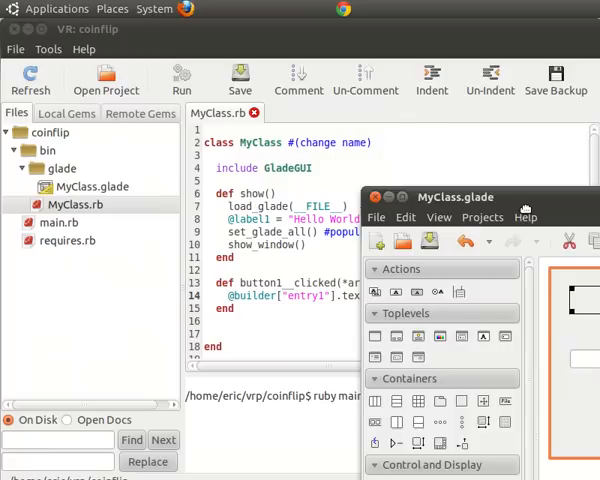
- Replace the rand(2).to_s line with an if rand(2) == 1 branch showing "Heads"
click(381, 196)
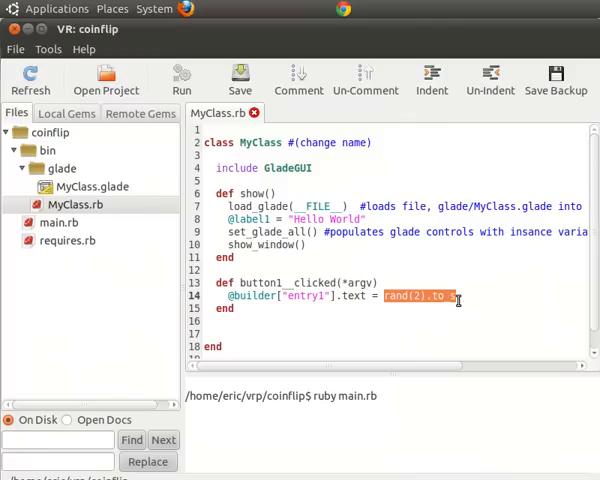
key(Delete)
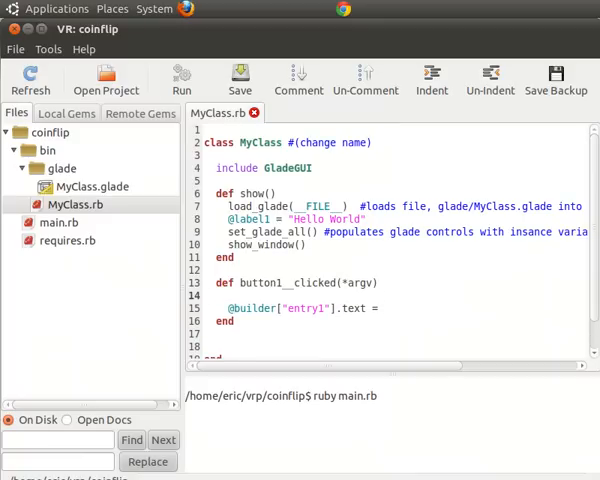
click(230, 295)
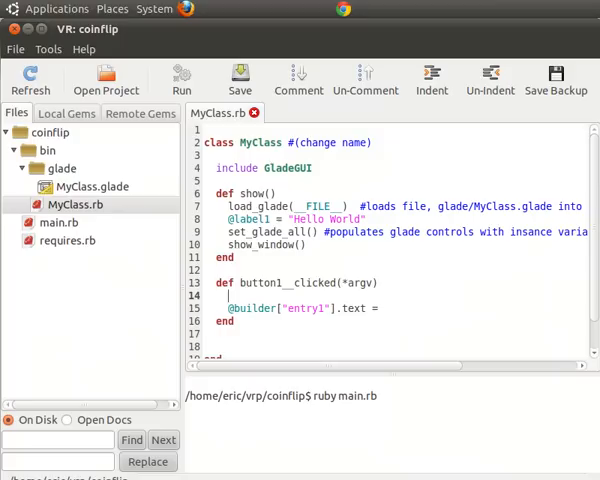
text(if rand(2).to_s)
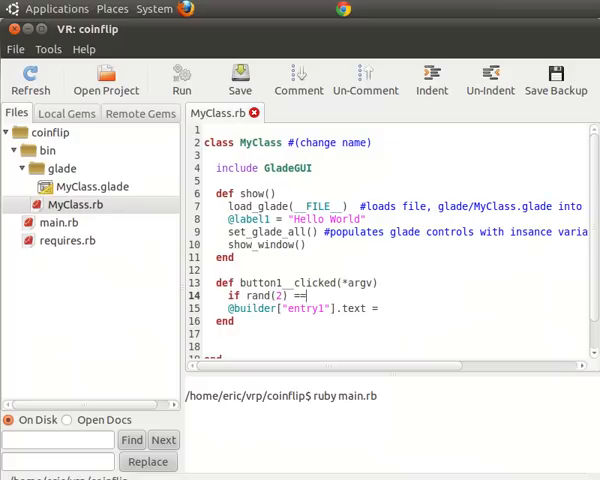
text(1)
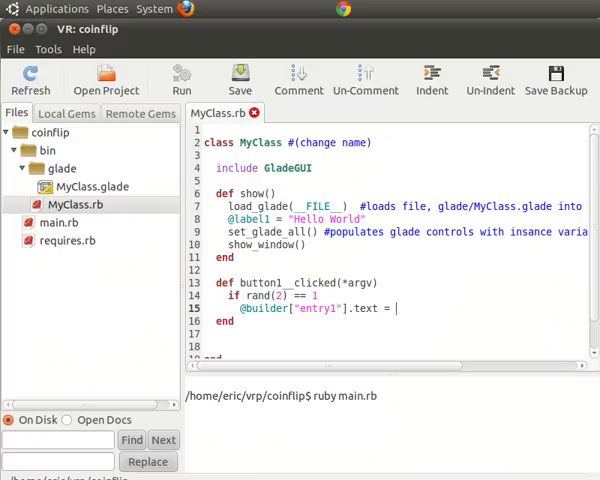
text("Heads)
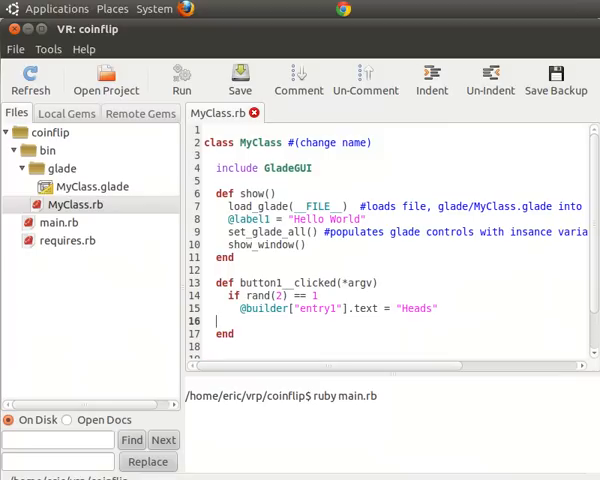
- Add the else branch setting entry1 to "Tails", close the block, and run the app
text(els)
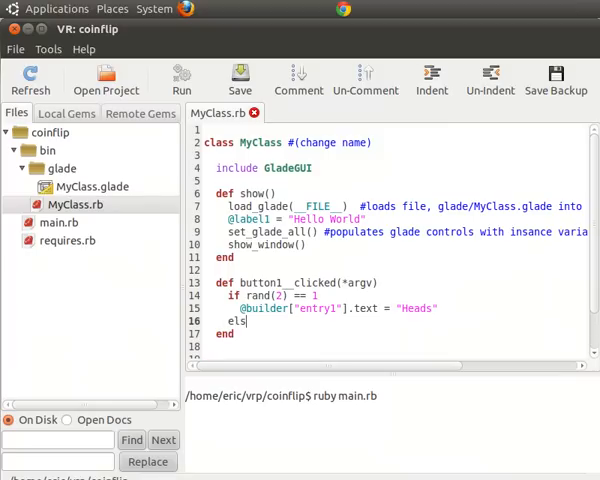
text(e)
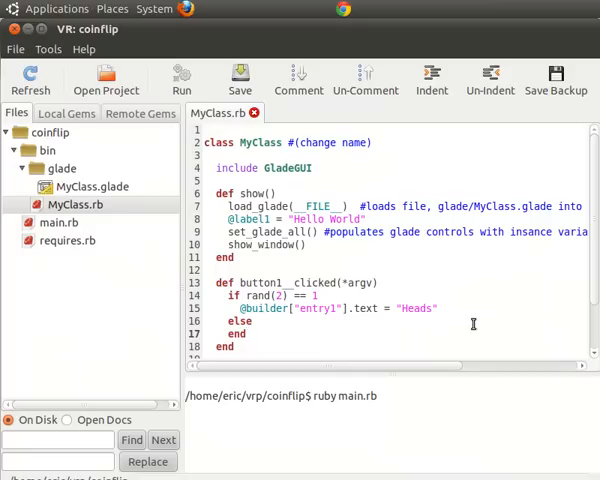
double_click(330, 308)
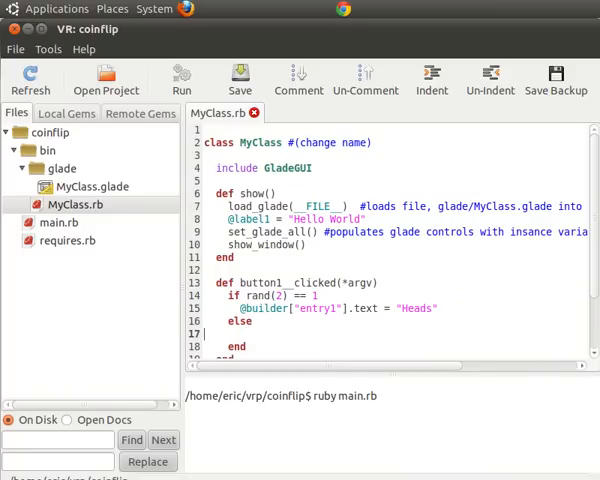
text(@builder["entry1"].text = "Heads")
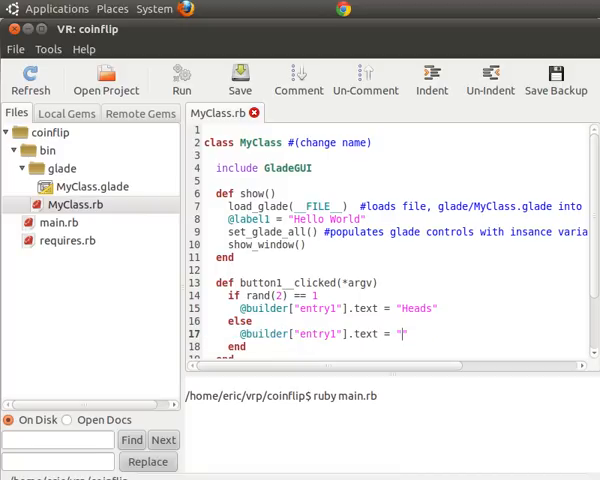
text(Tai)
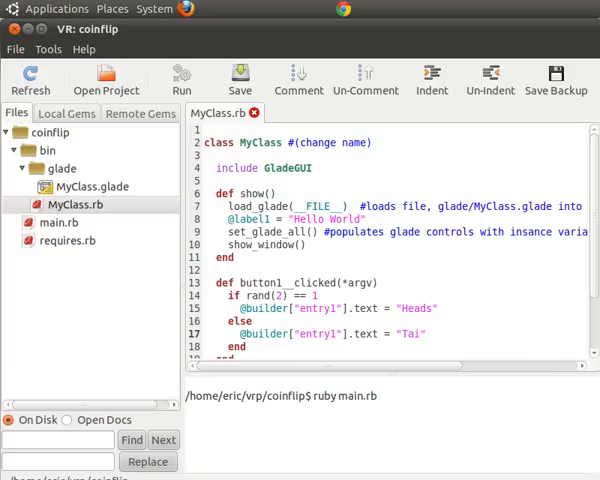
click(178, 80)
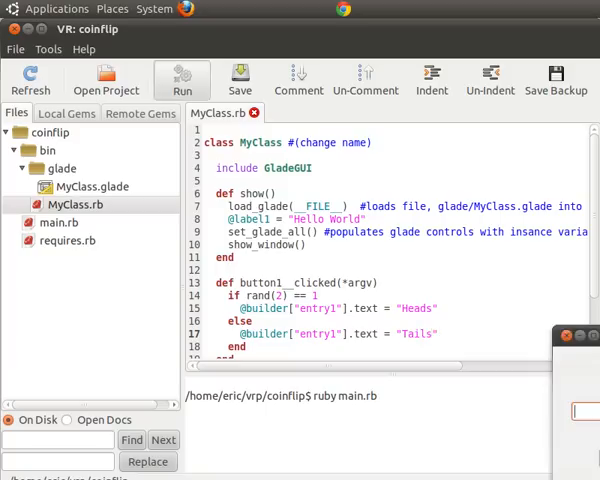
- Flip the coin twice, getting Tails then Heads, then move to the vrp file browser
click(297, 290)
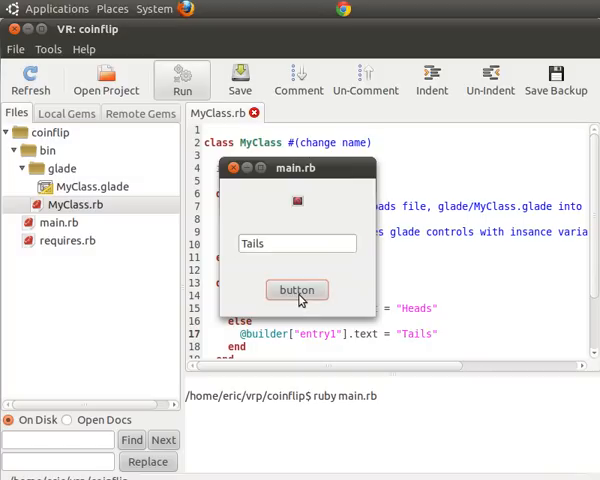
click(297, 289)
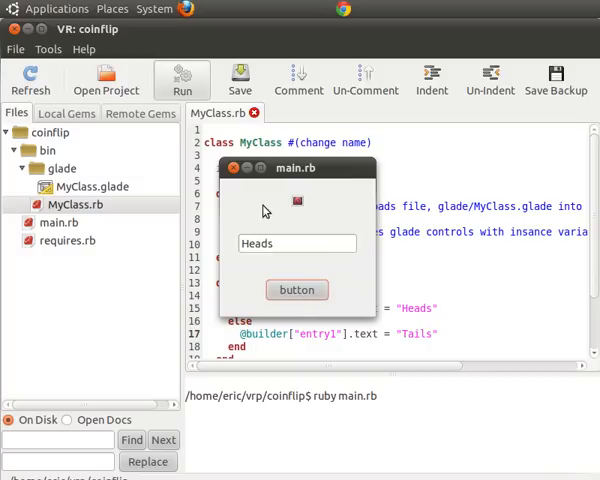
click(232, 168)
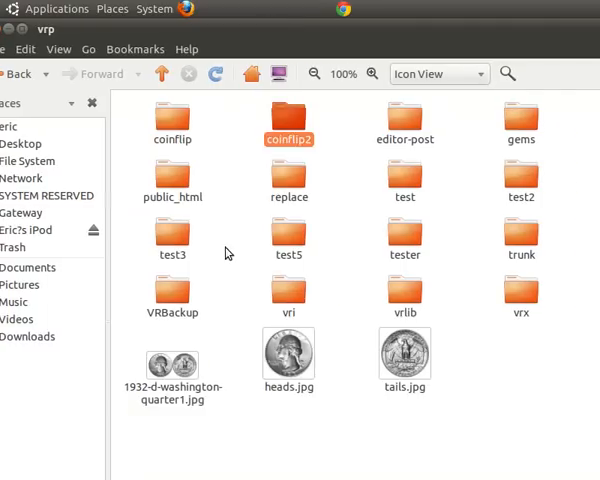
- Copy heads.jpg and tails.jpg from vrp and paste them into coinflip/bin
click(288, 355)
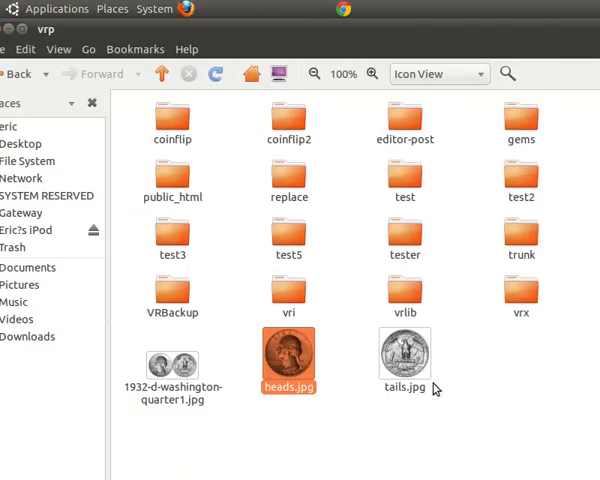
click(404, 355)
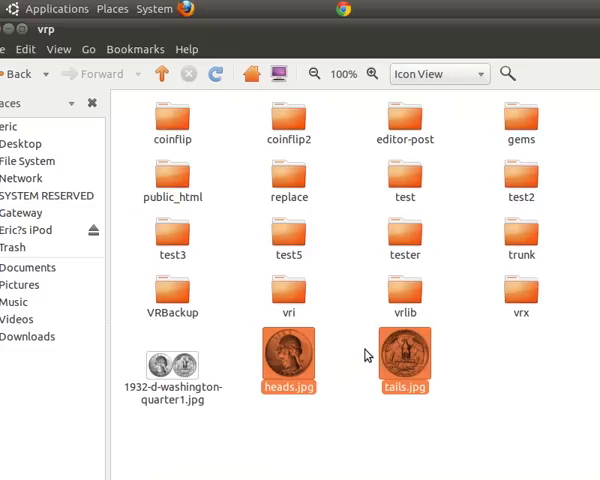
click(172, 122)
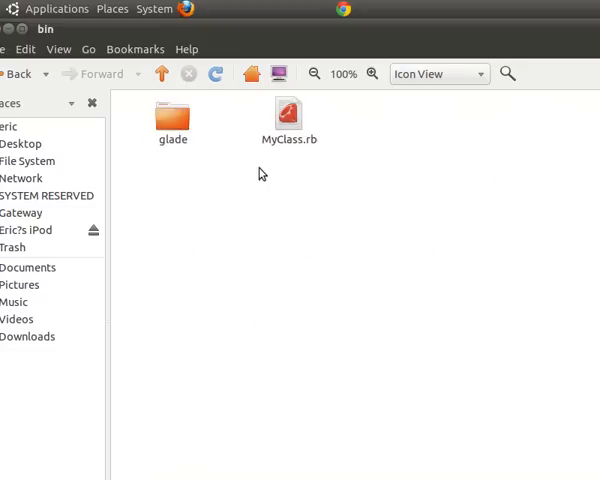
click(288, 113)
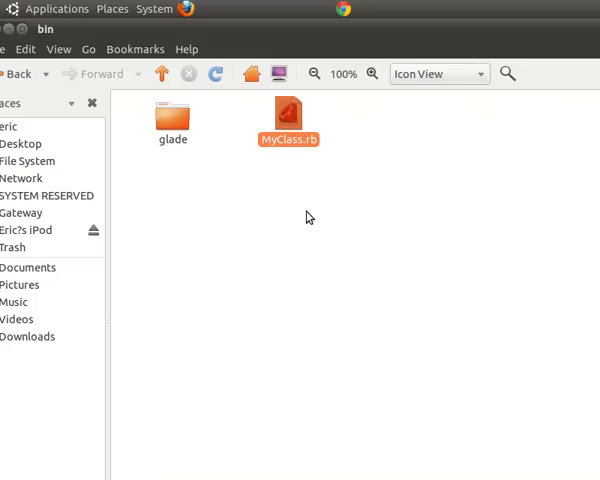
click(358, 256)
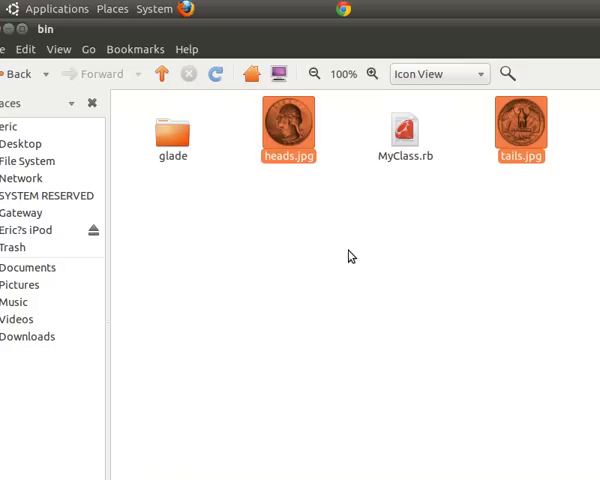
click(350, 255)
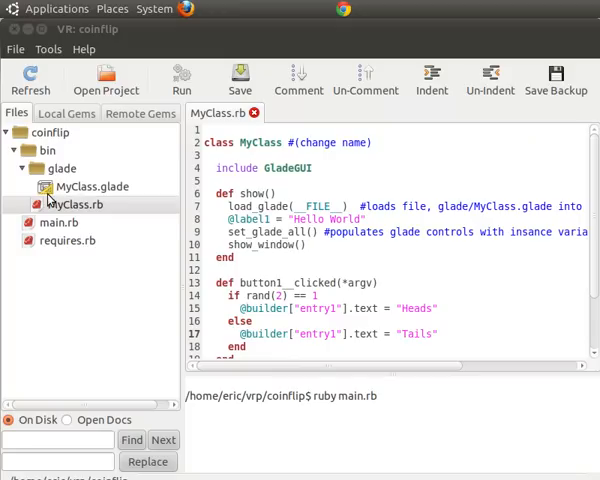
click(68, 204)
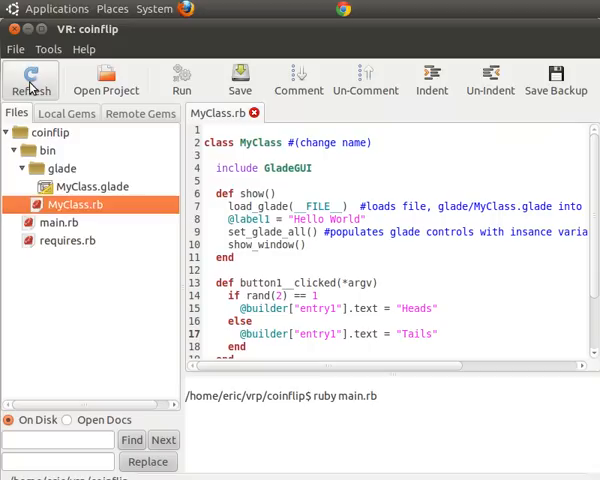
click(30, 82)
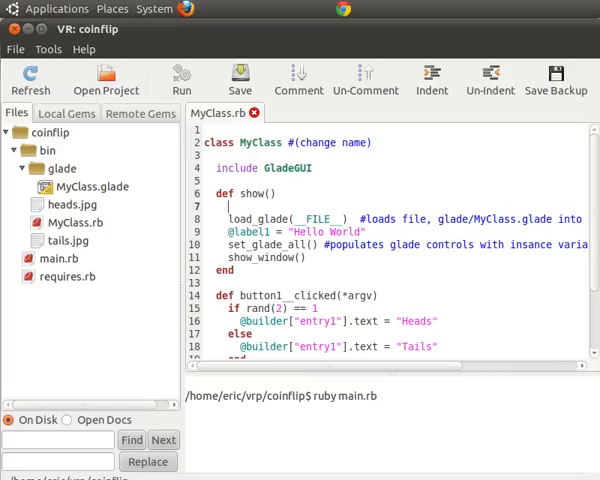
text(@path =)
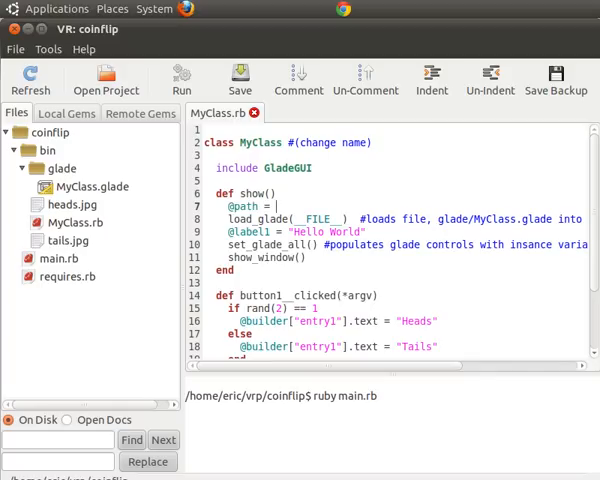
text(File.)
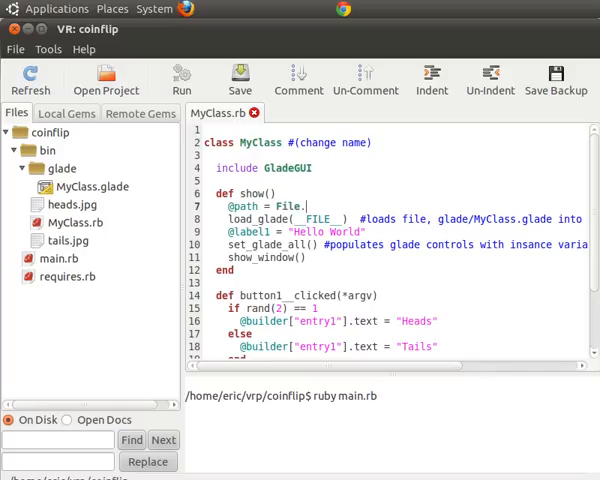
text(dirname(__FILE__)
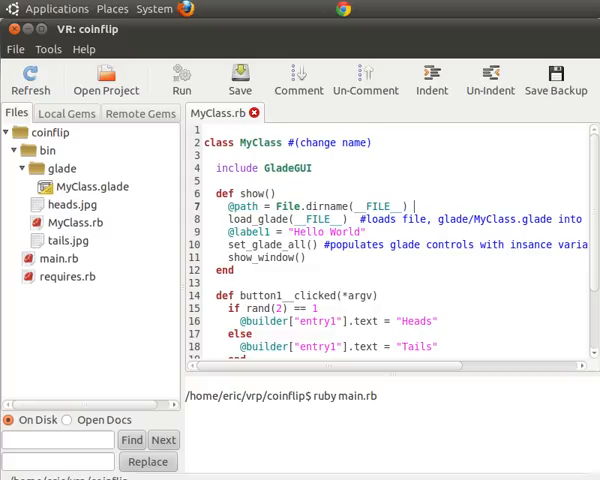
text(+ "/")
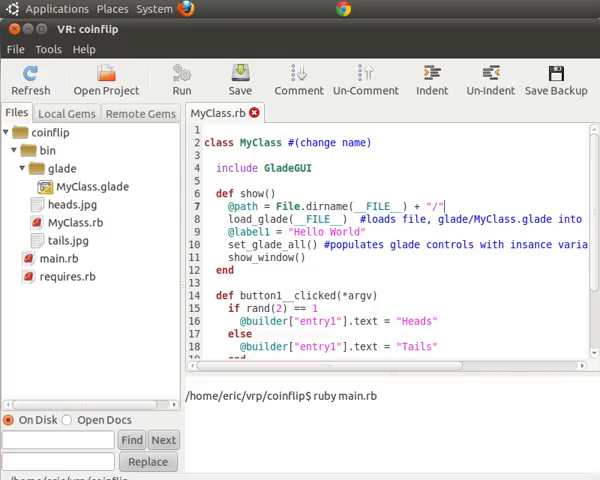
scroll(down, 3)
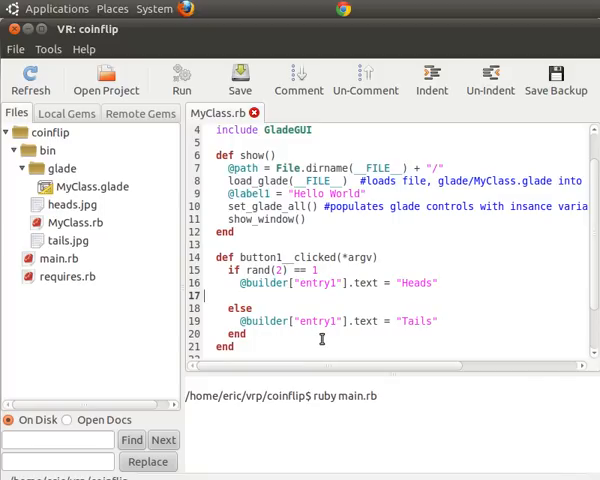
text(@builder["entry1"].text = "Heads")
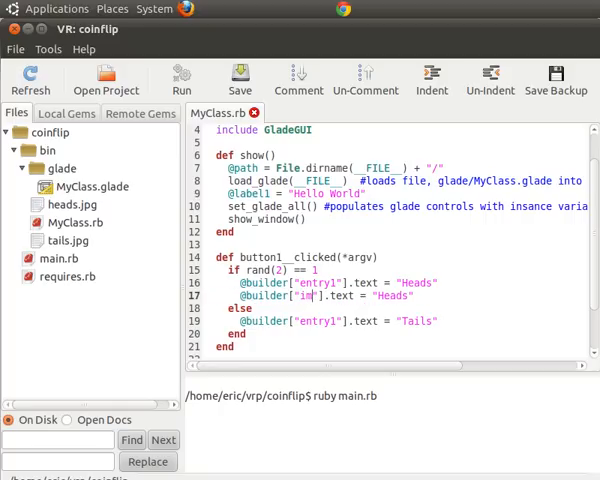
text(age1)
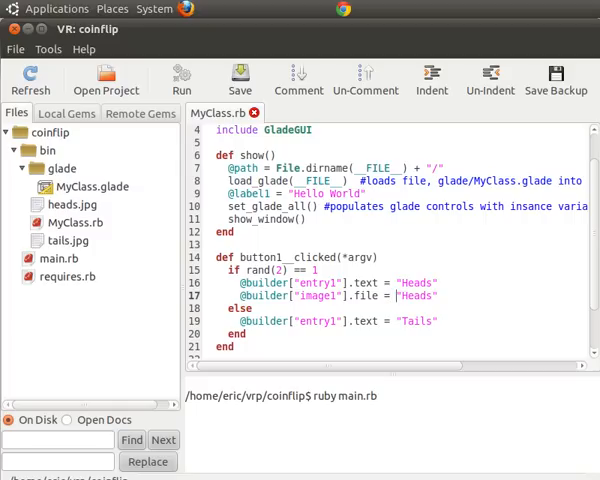
text(@path)
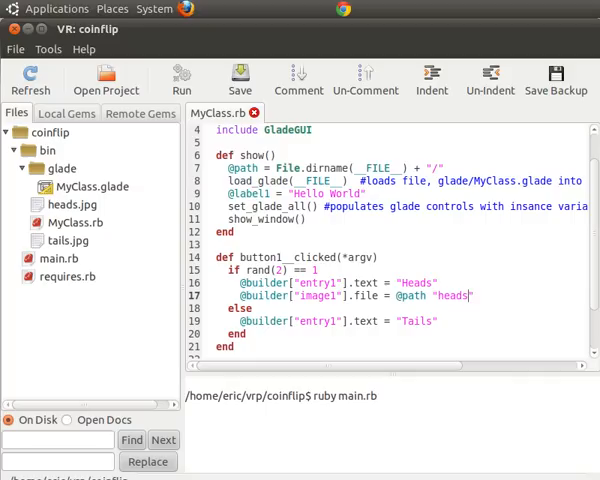
text(.jpg")
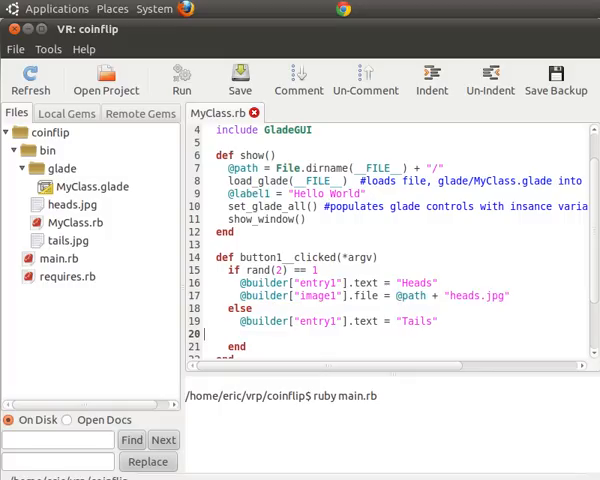
text(@builder["image1"].file = @path + "heads.jpg")
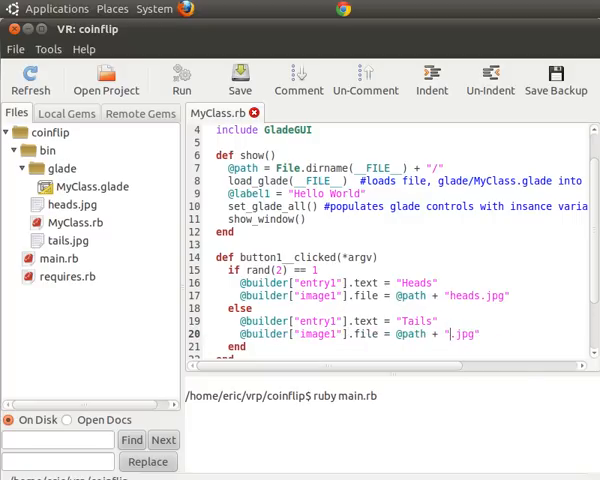
text(tails)
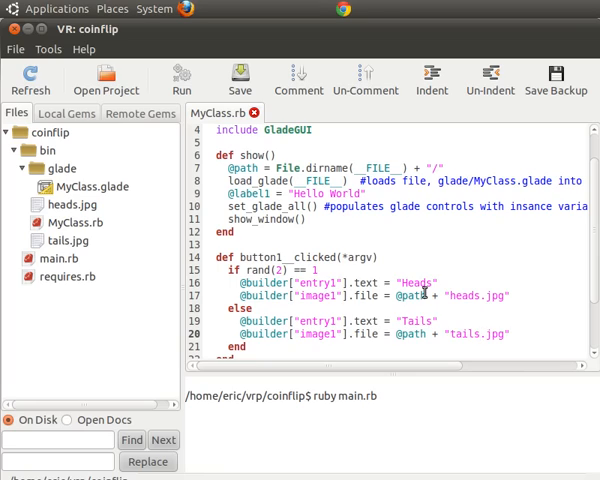
scroll(down, 3)
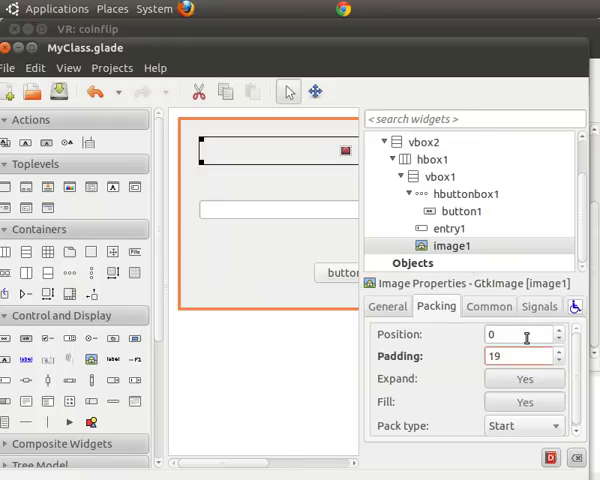
- Set Padding to 19 on image1's Packing tab in Glade
click(387, 306)
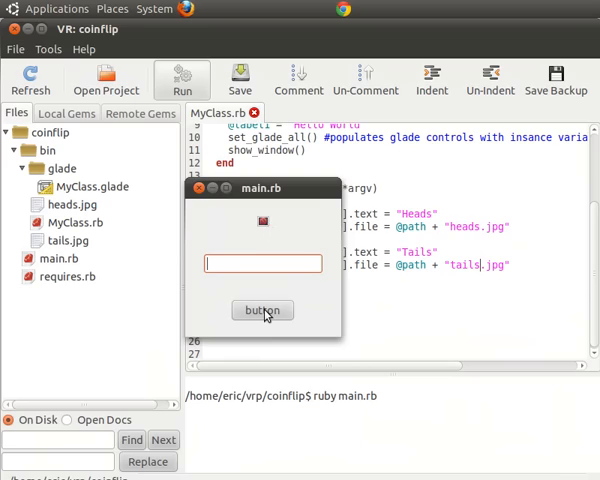
- Flip the coin repeatedly, confirming the coin image matches each Heads or Tails result
click(262, 310)
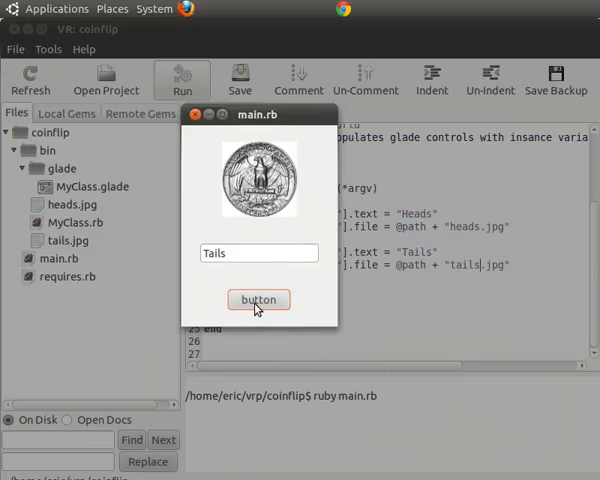
click(258, 299)
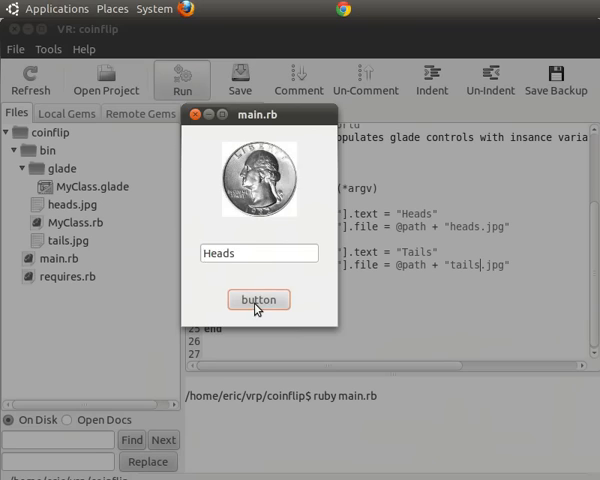
click(196, 114)
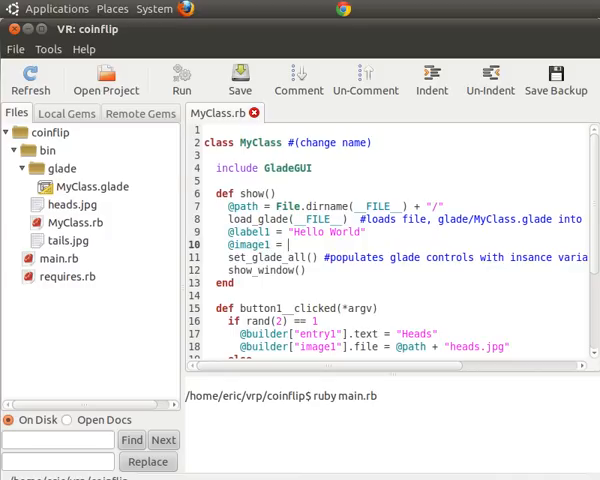
text(@path)
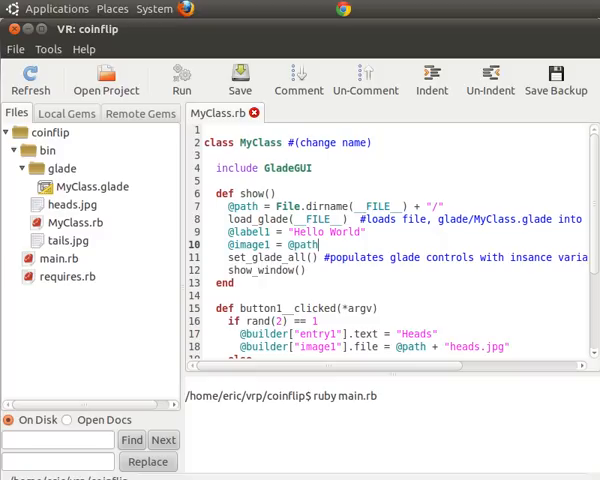
text(+ "heads.jpg)
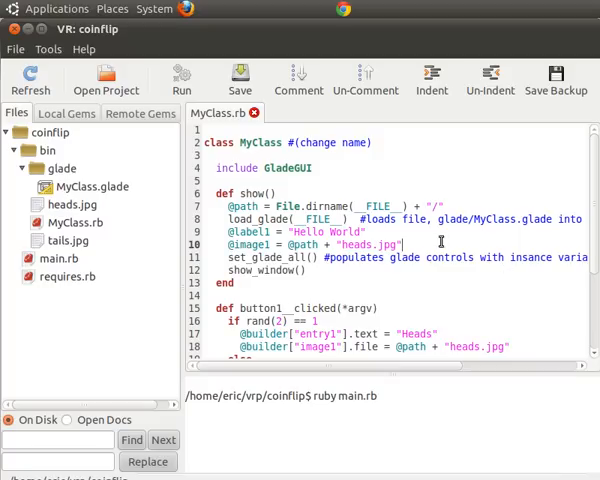
drag(290, 244, 405, 244)
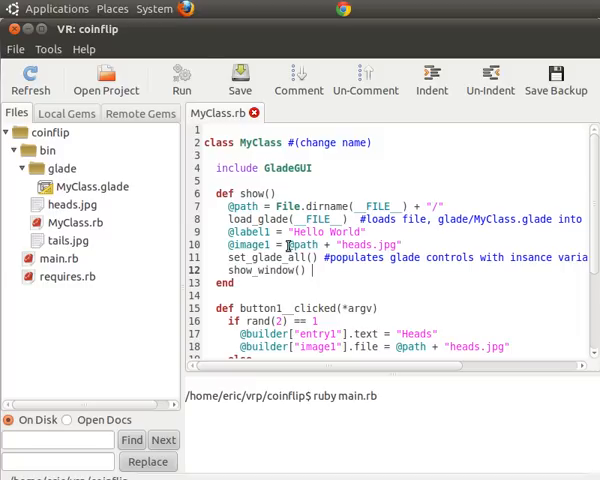
- Run the coinflip app, check the heads picture at startup, and flip the coin twice
click(179, 80)
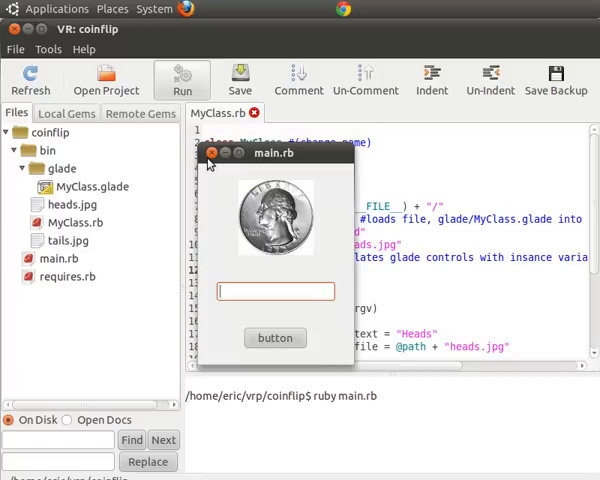
click(274, 338)
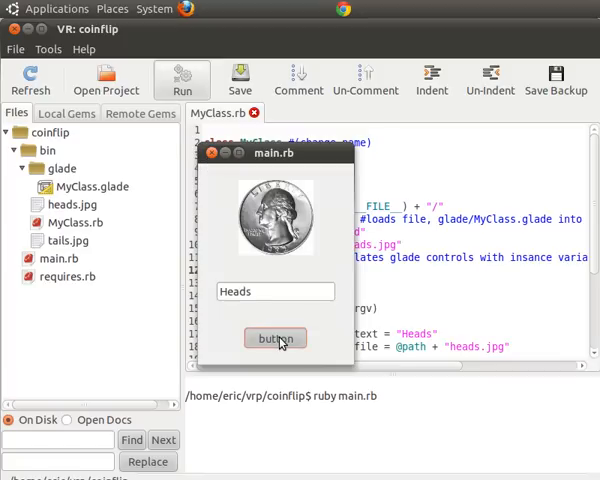
click(275, 338)
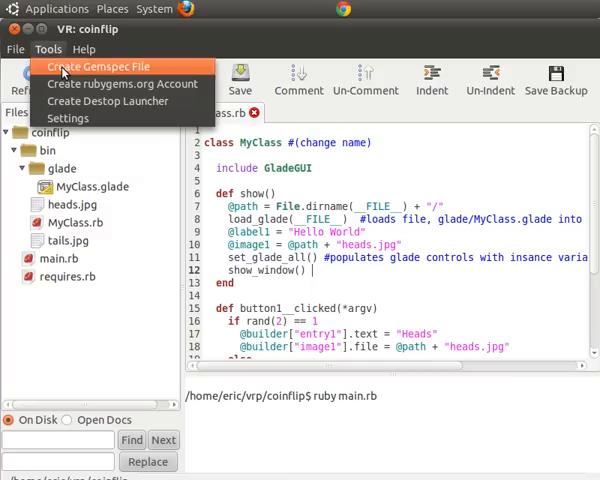
- Generate coinflip.gemspec and scroll to its s.files pattern
click(100, 66)
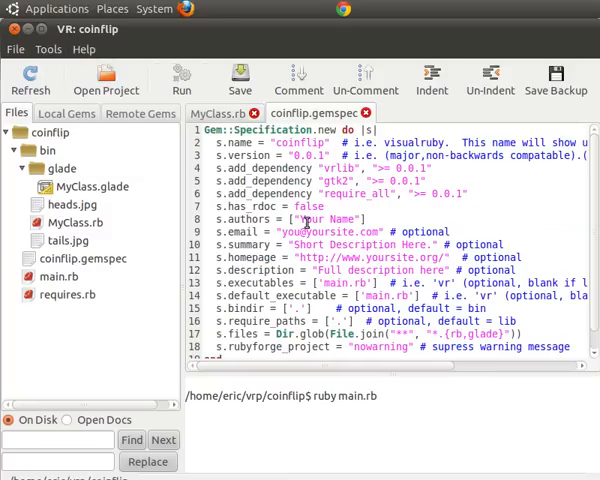
scroll(down, 3)
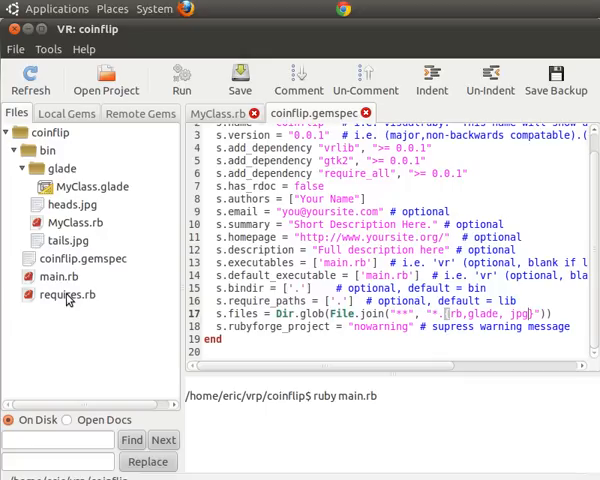
mouse_move(70, 258)
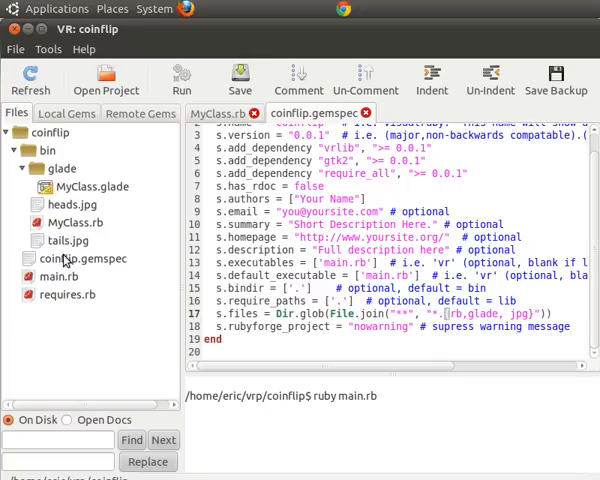
mouse_move(290, 302)
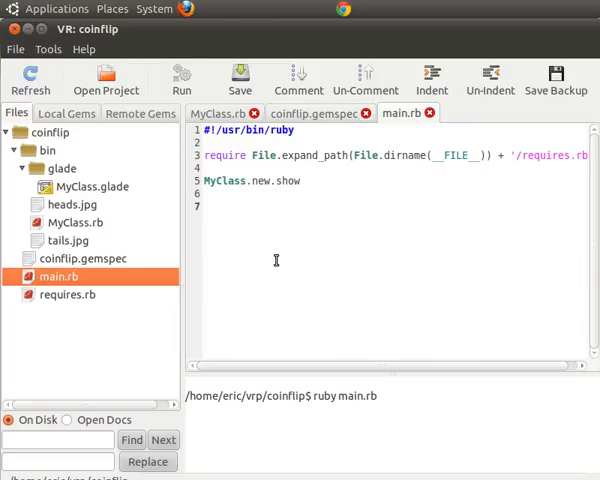
- Save main.rb's launcher script as 'coinflip' in the coinflip project folder
click(14, 49)
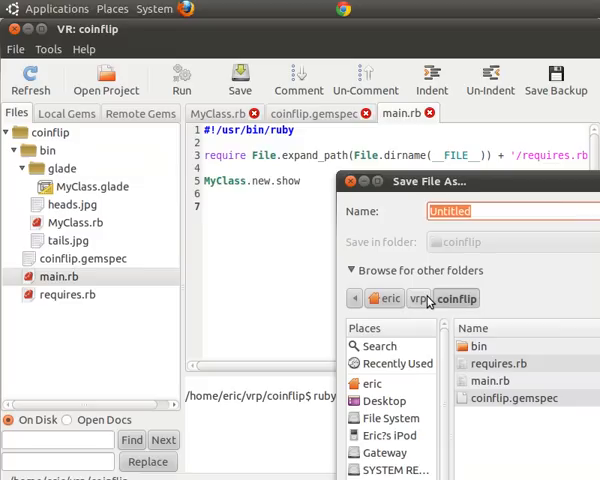
mouse_move(402, 218)
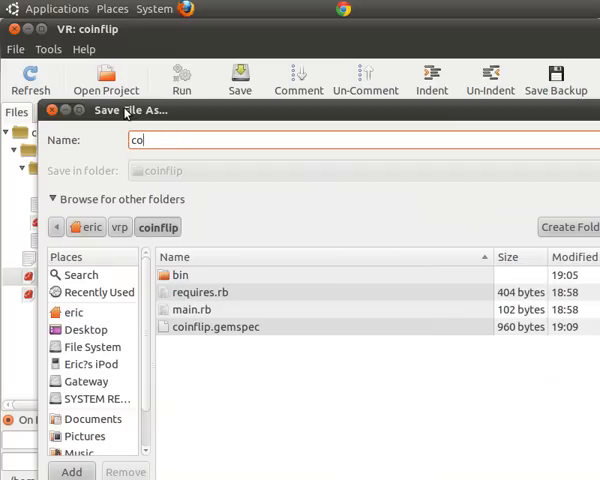
text(inflip)
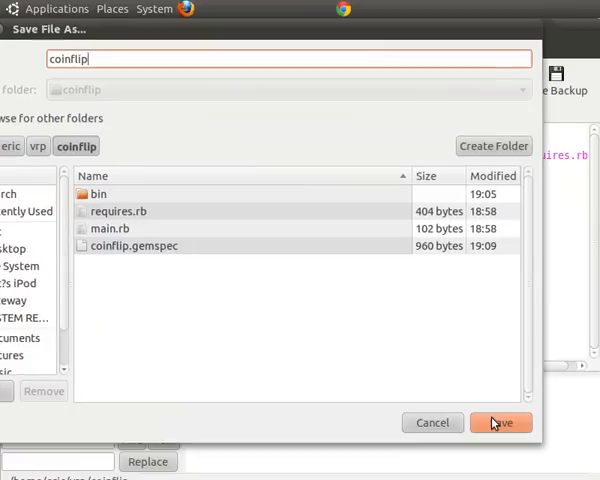
click(498, 423)
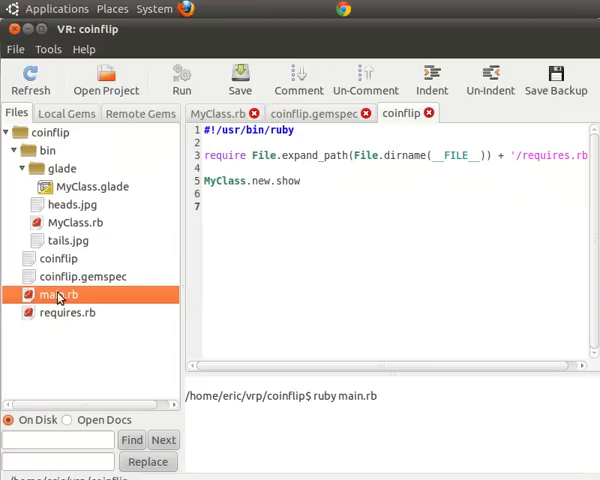
mouse_move(400, 124)
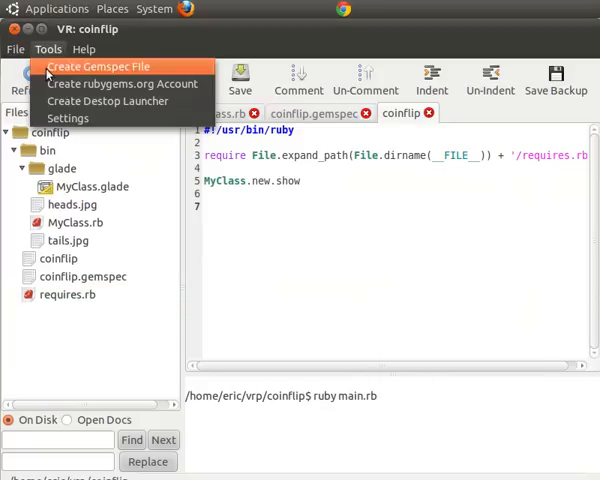
- Point the run command in Settings at coinflip and run the app from it
click(67, 118)
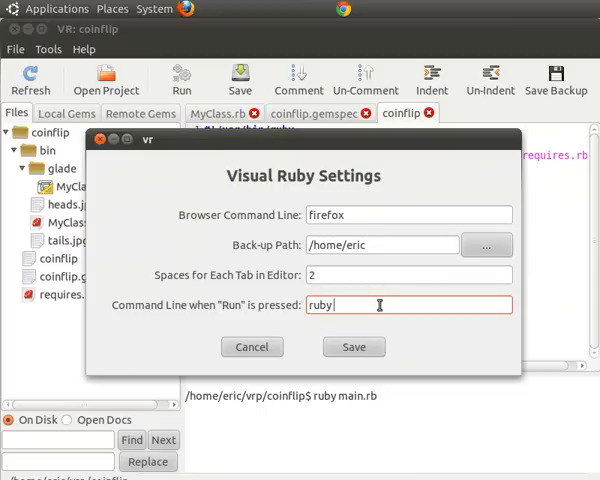
text(c)
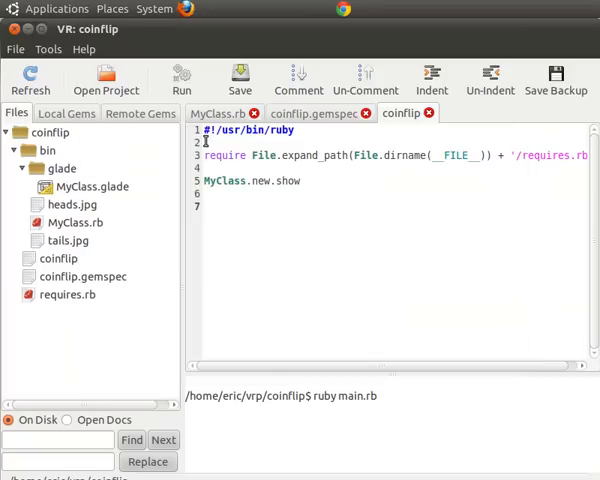
click(181, 80)
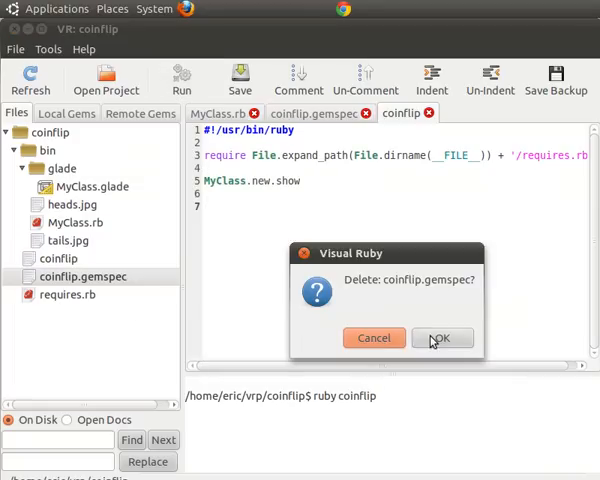
- Delete the old gemspec, regenerate it with jpg in s.files, and build the gem
click(441, 337)
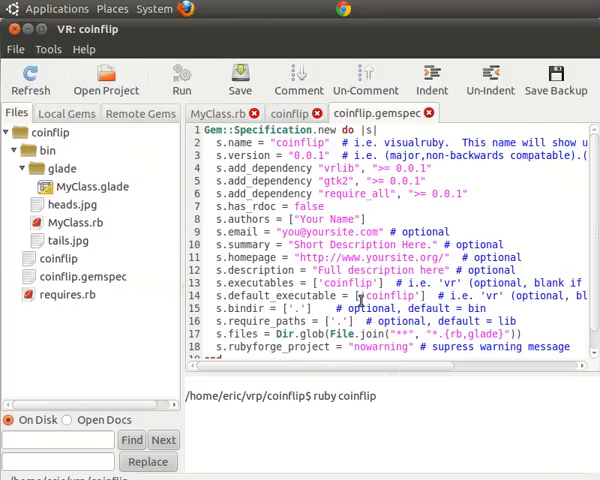
double_click(353, 289)
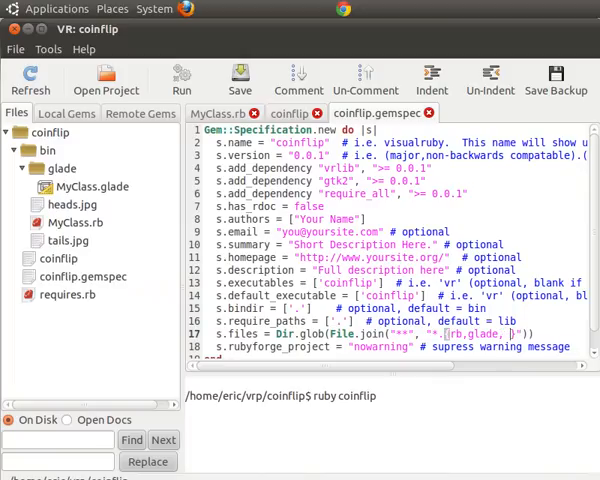
text(jpg)
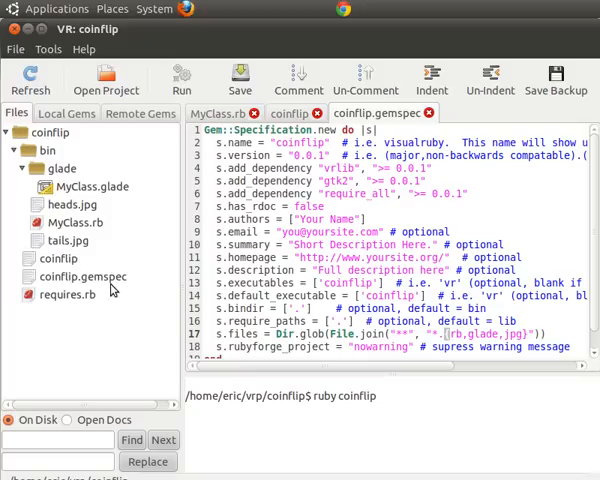
click(82, 276)
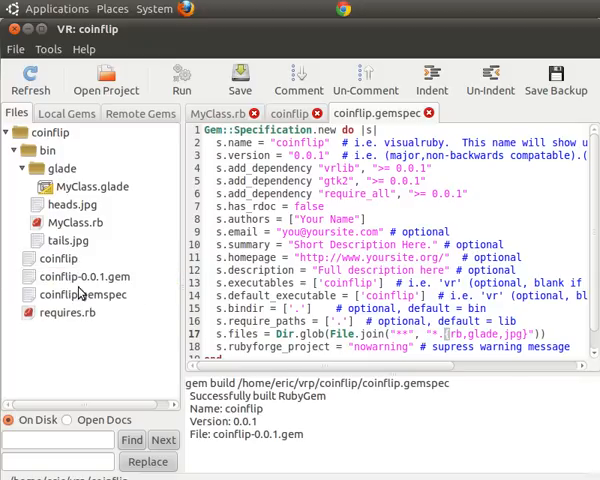
mouse_move(115, 283)
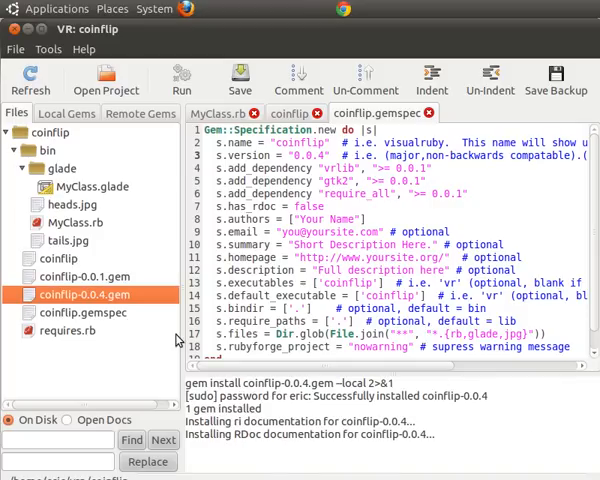
mouse_move(143, 37)
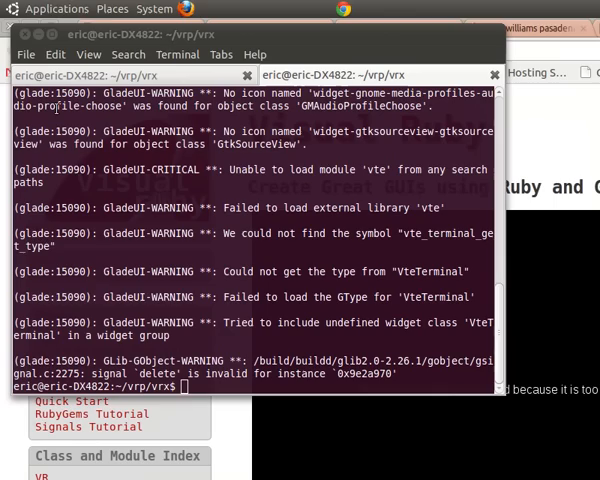
mouse_move(217, 321)
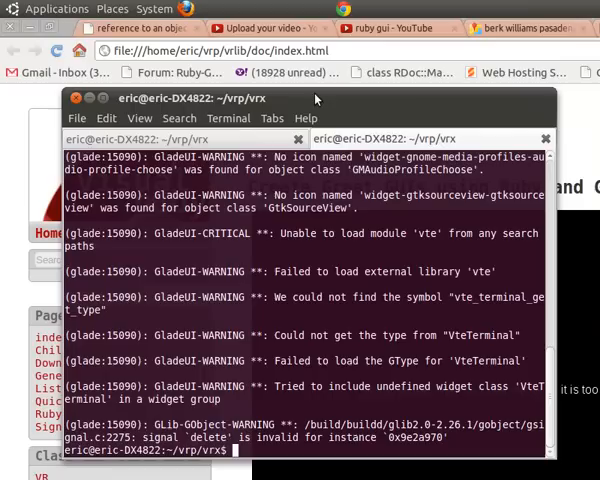
mouse_move(355, 155)
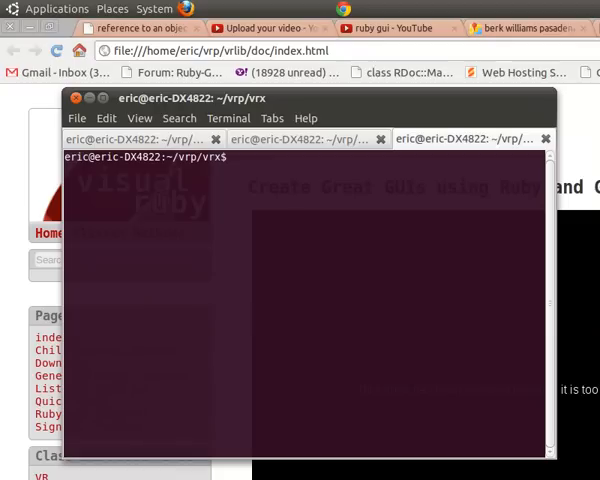
- Launch the installed coinflip command, flip to Tails, then restart Visual Ruby with vr
text(coinflip)
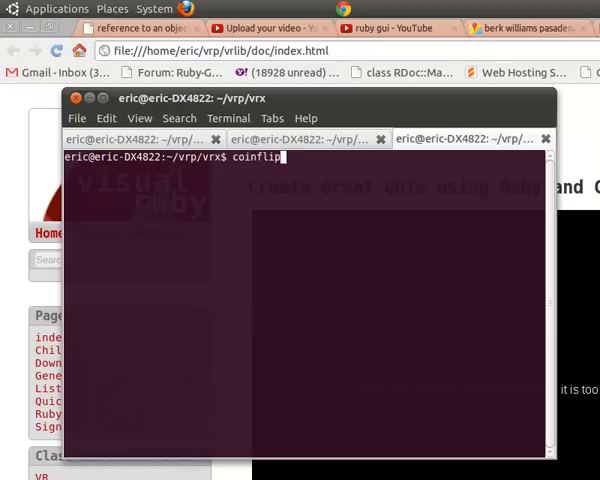
key(Return)
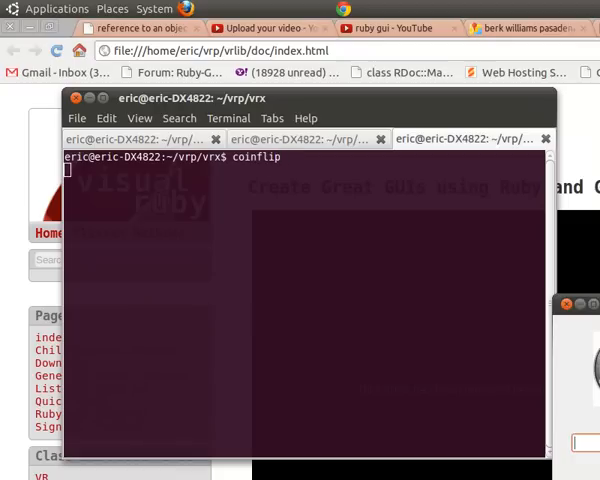
key(Return)
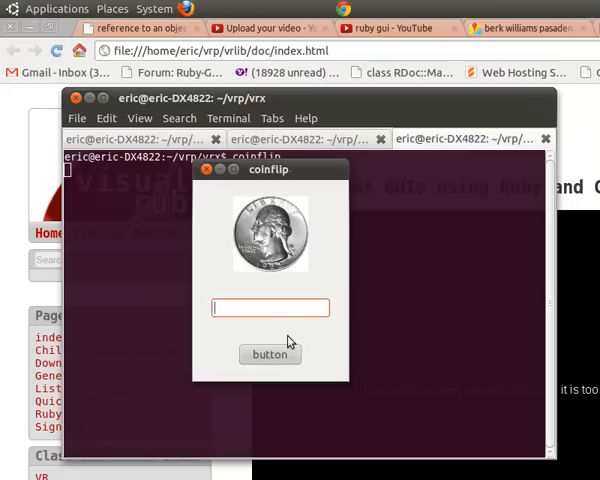
click(269, 354)
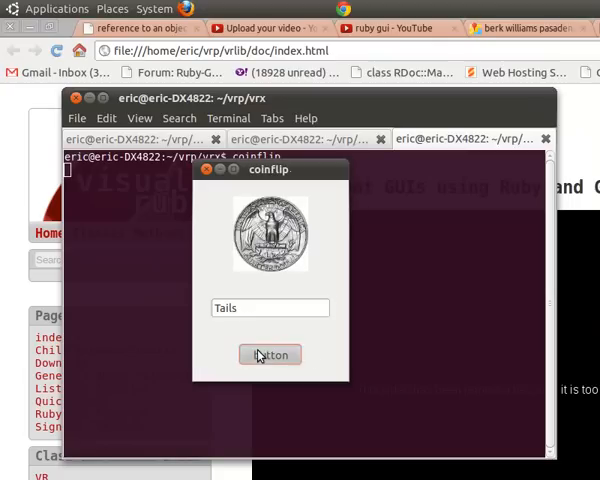
click(269, 355)
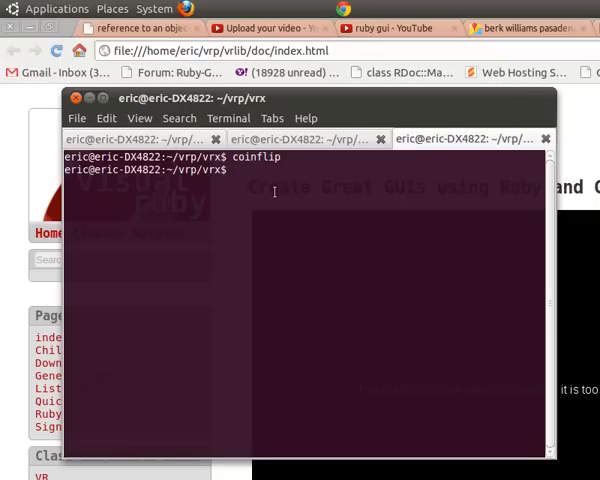
text(vr)
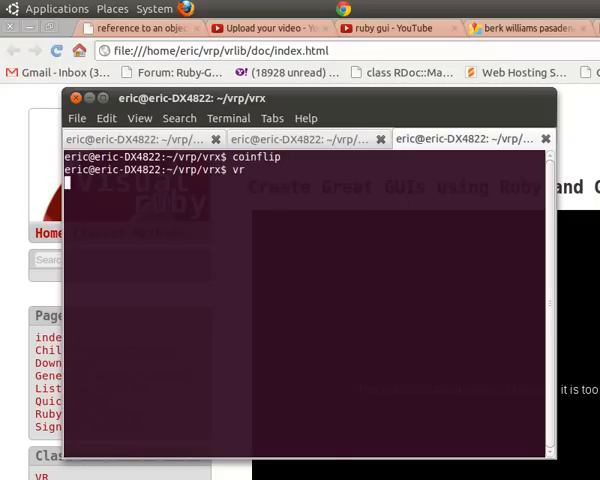
key(Return)
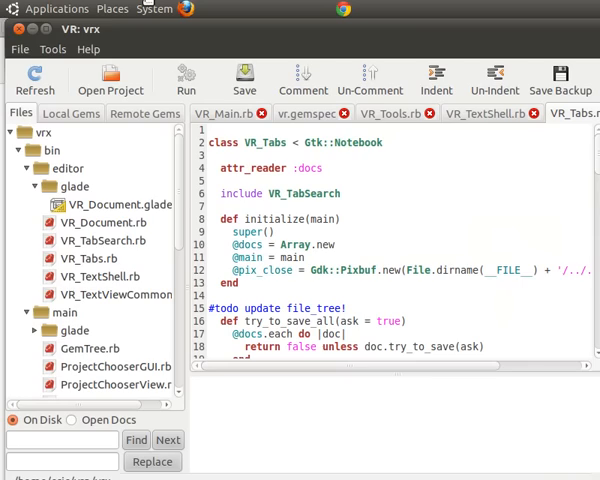
- Open the coinflip project, build coinflip-0.0.4.gem, and push it to rubygems.org
click(108, 72)
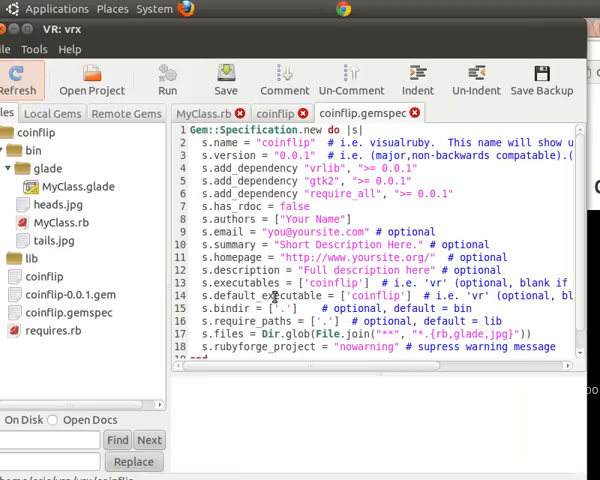
mouse_move(68, 297)
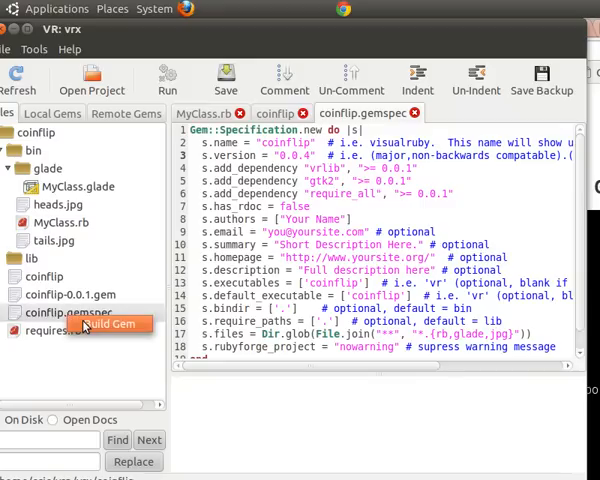
click(108, 323)
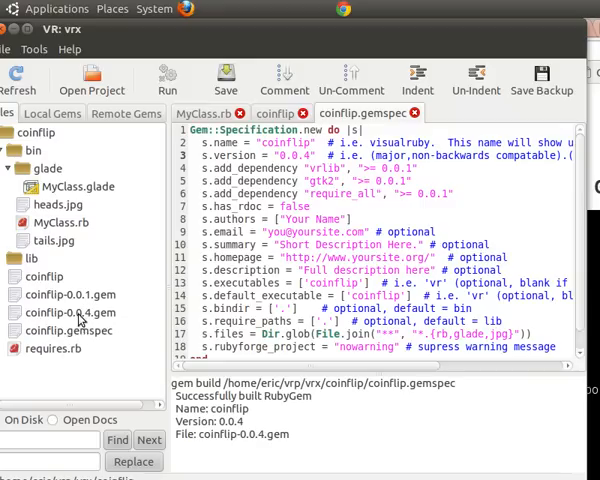
right_click(68, 314)
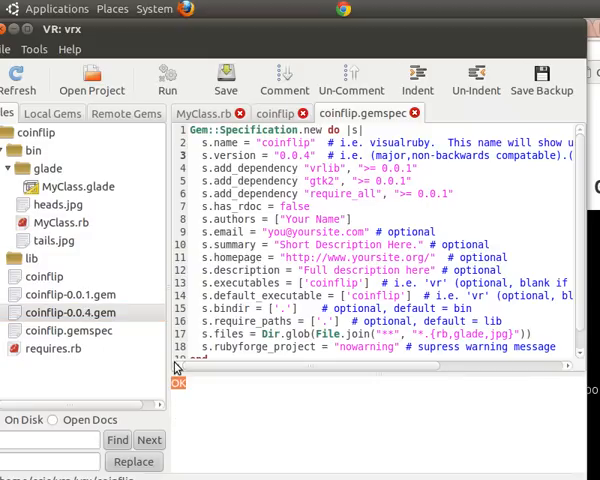
mouse_move(270, 280)
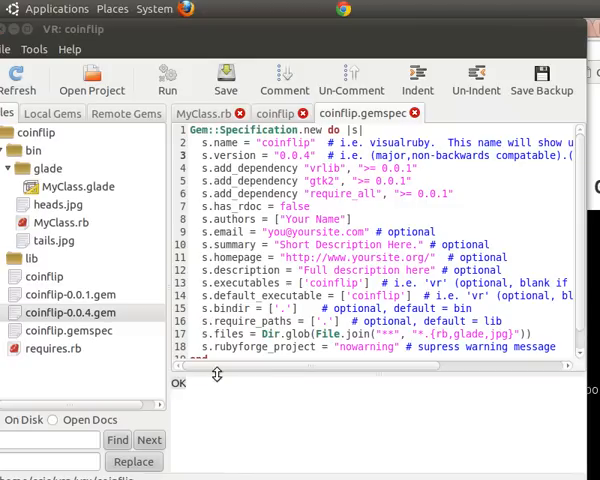
click(422, 167)
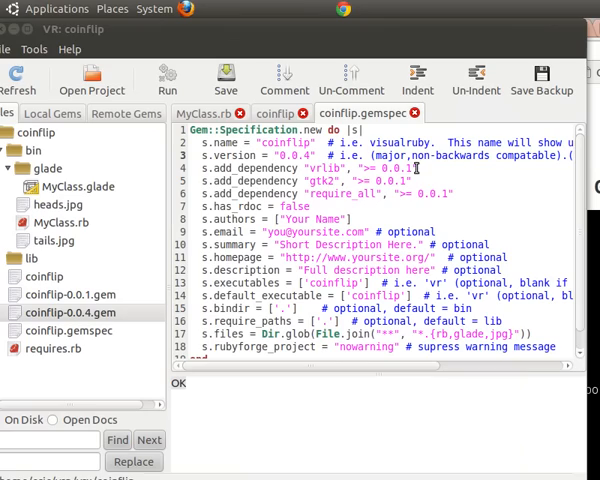